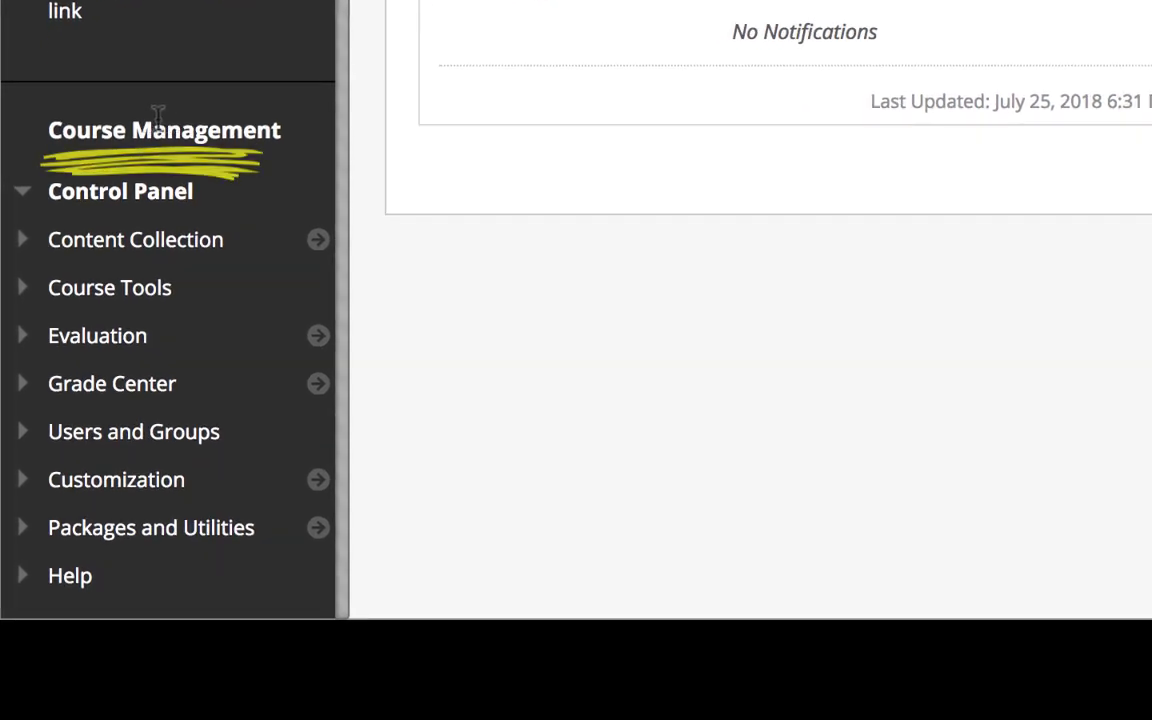
Expand Users and Groups in the Control Panel and show the course's Users list
click(132, 432)
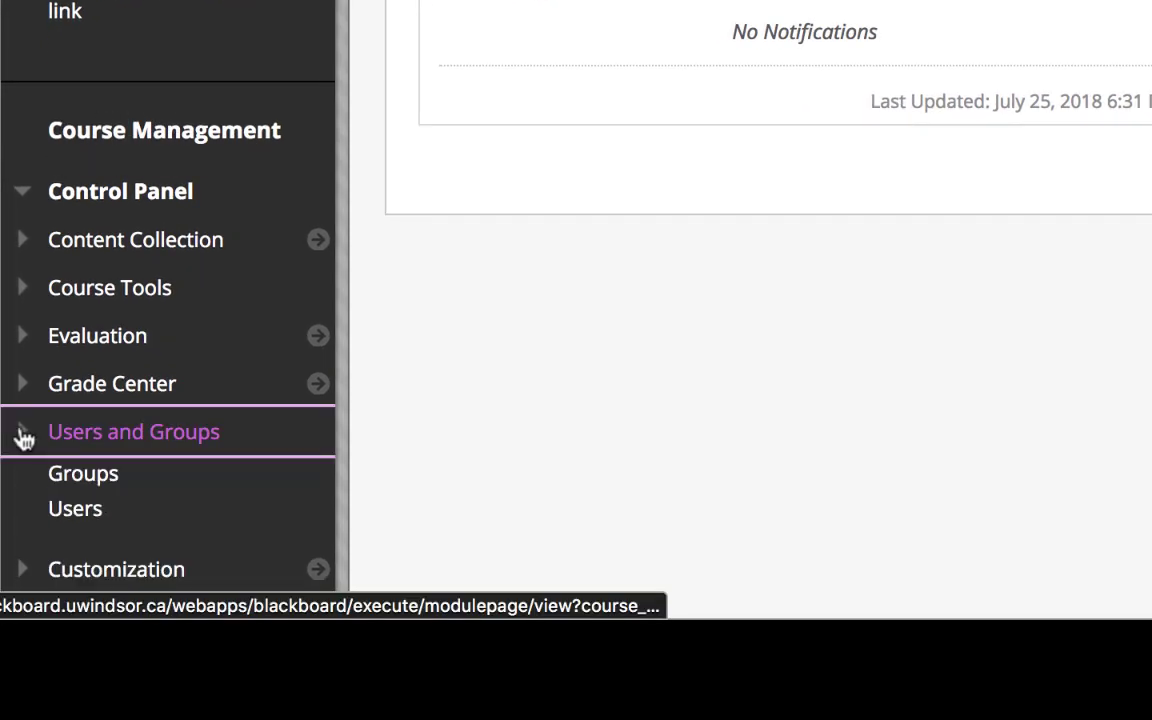
click(76, 508)
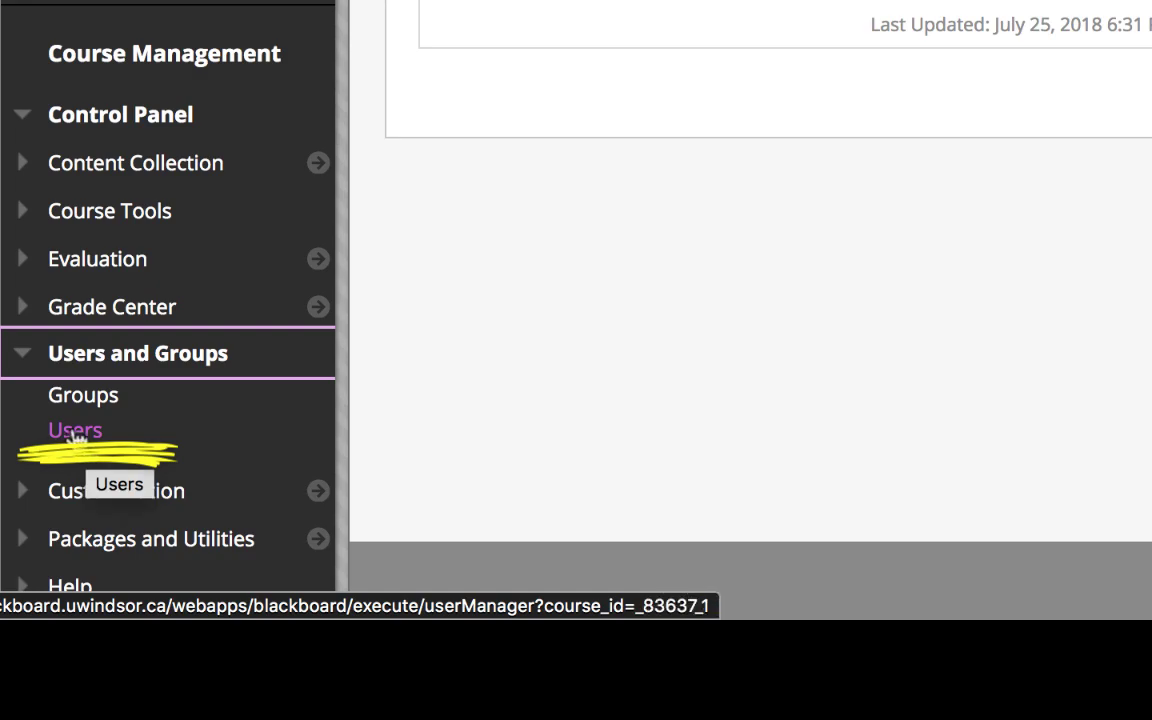
click(76, 428)
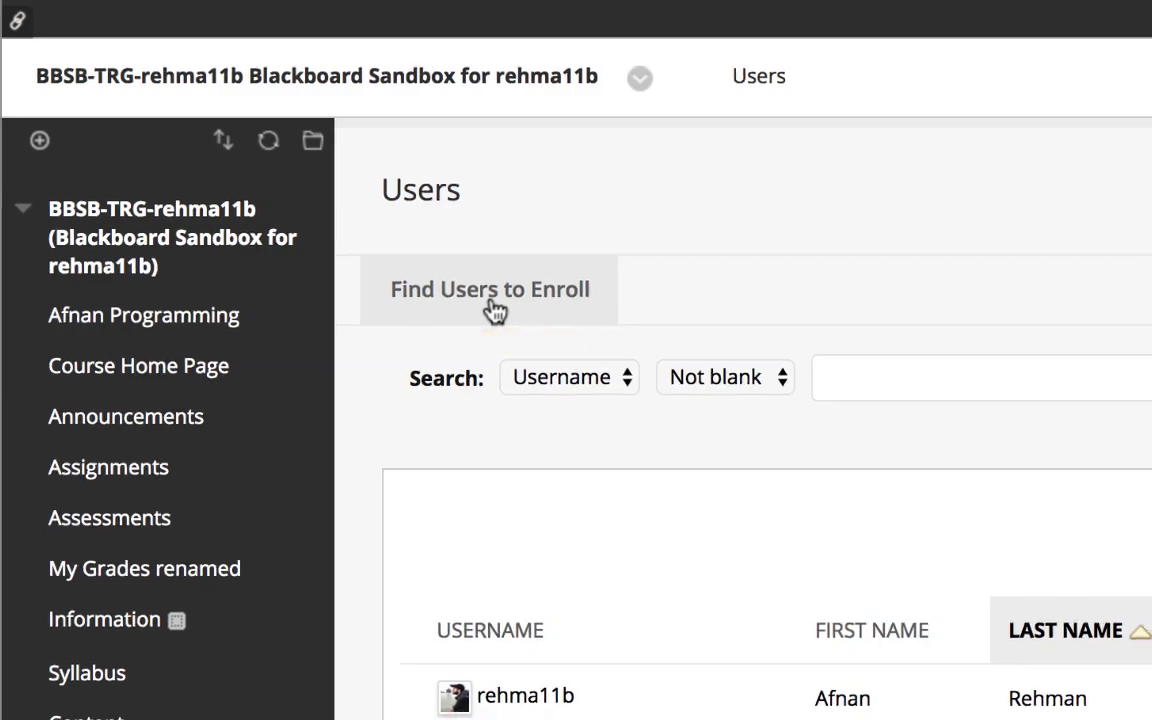
Begin Find Users to Enroll and fill the Username box from a saved suggestion
click(488, 288)
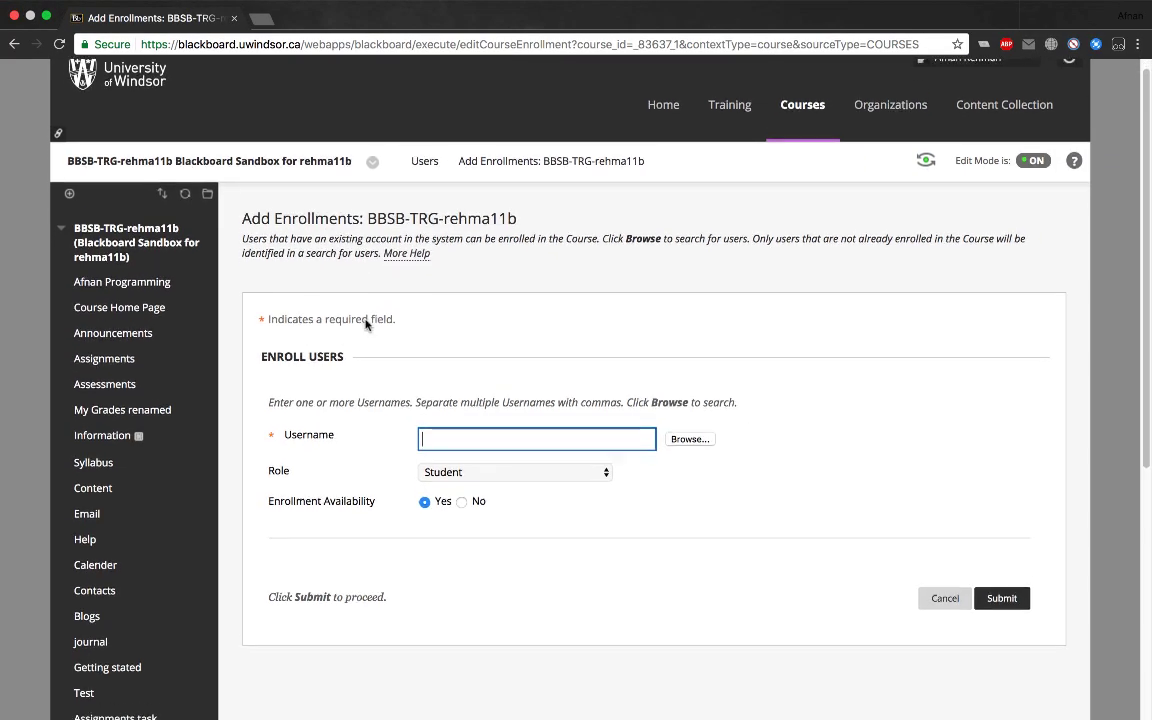
scroll(down, 3)
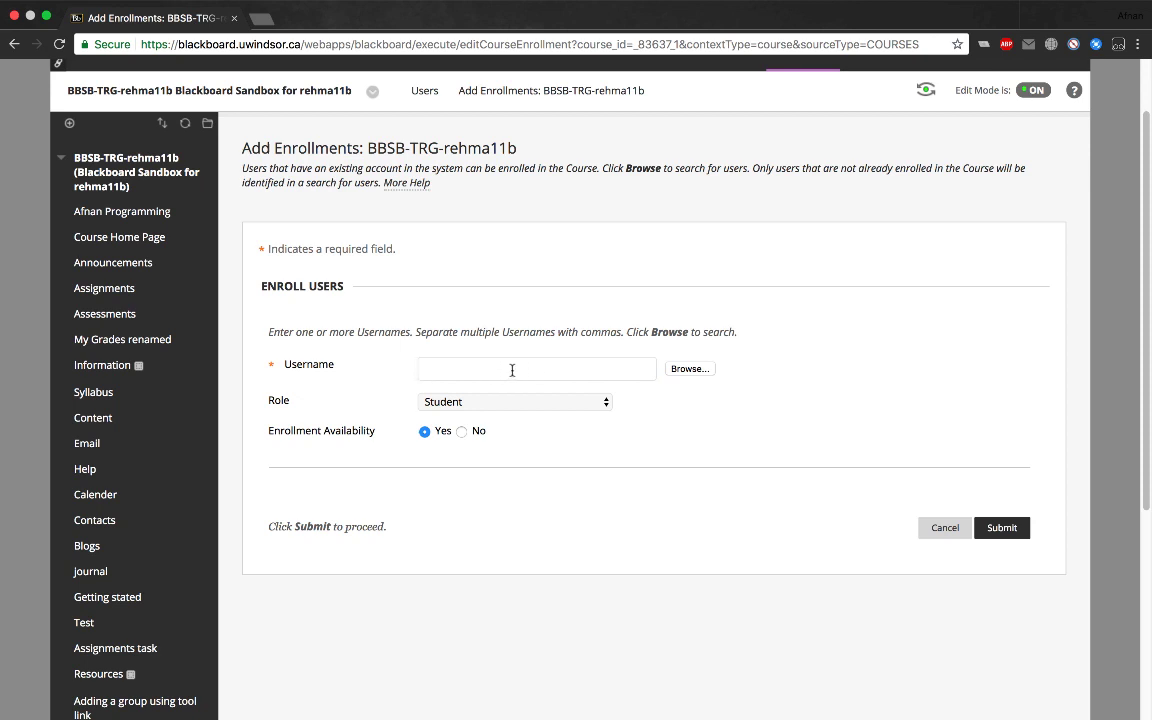
click(536, 368)
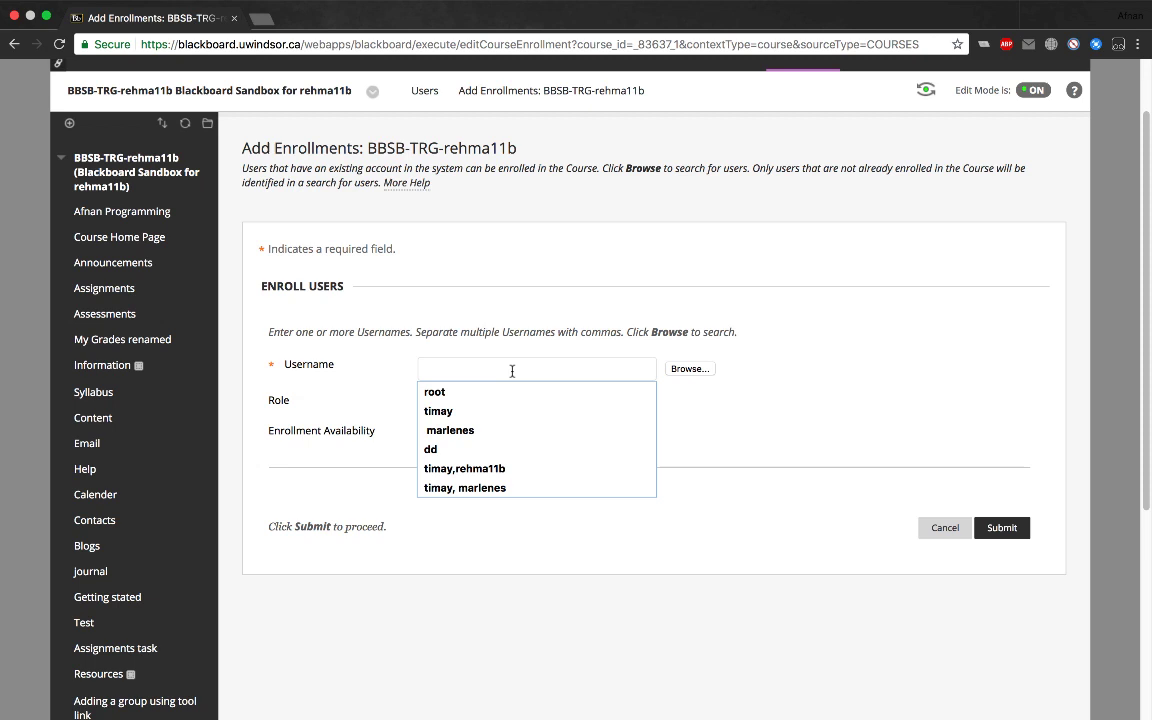
click(438, 410)
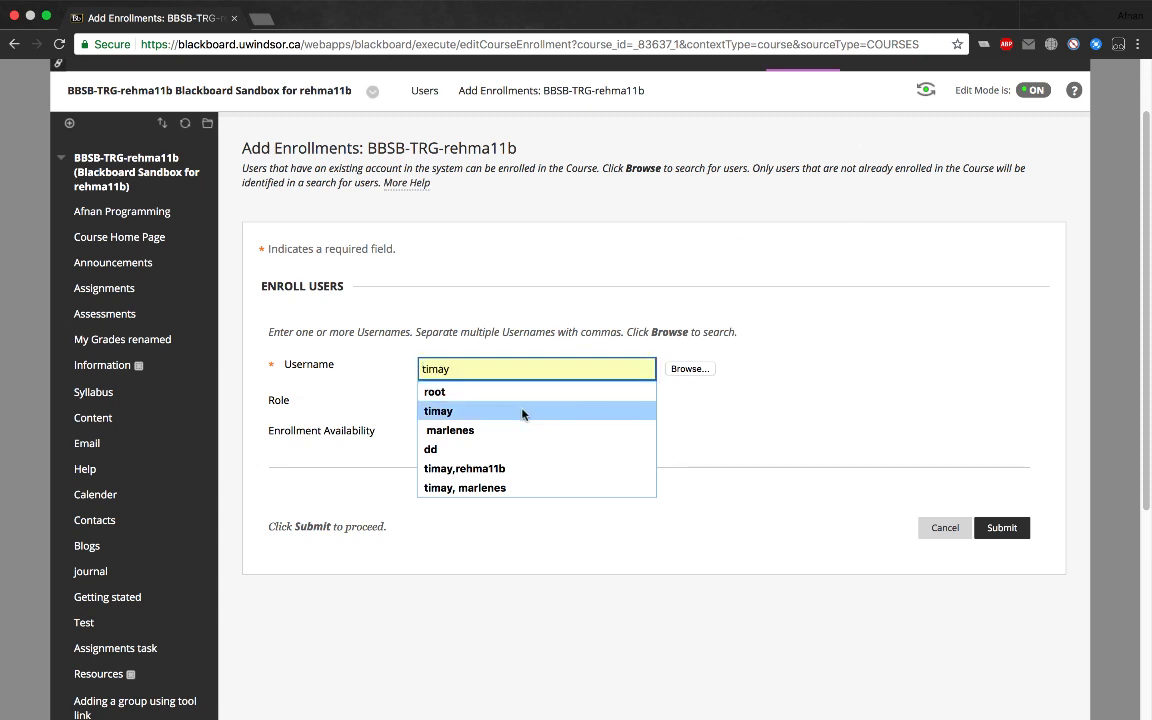
click(438, 410)
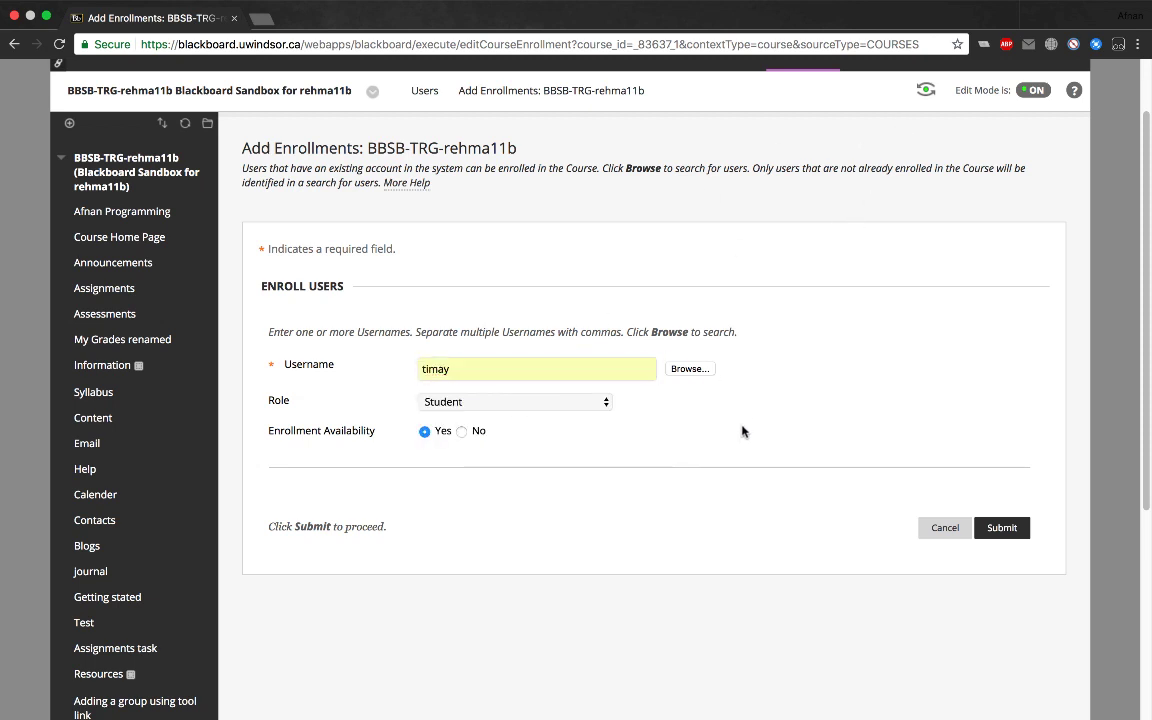
mouse_move(608, 402)
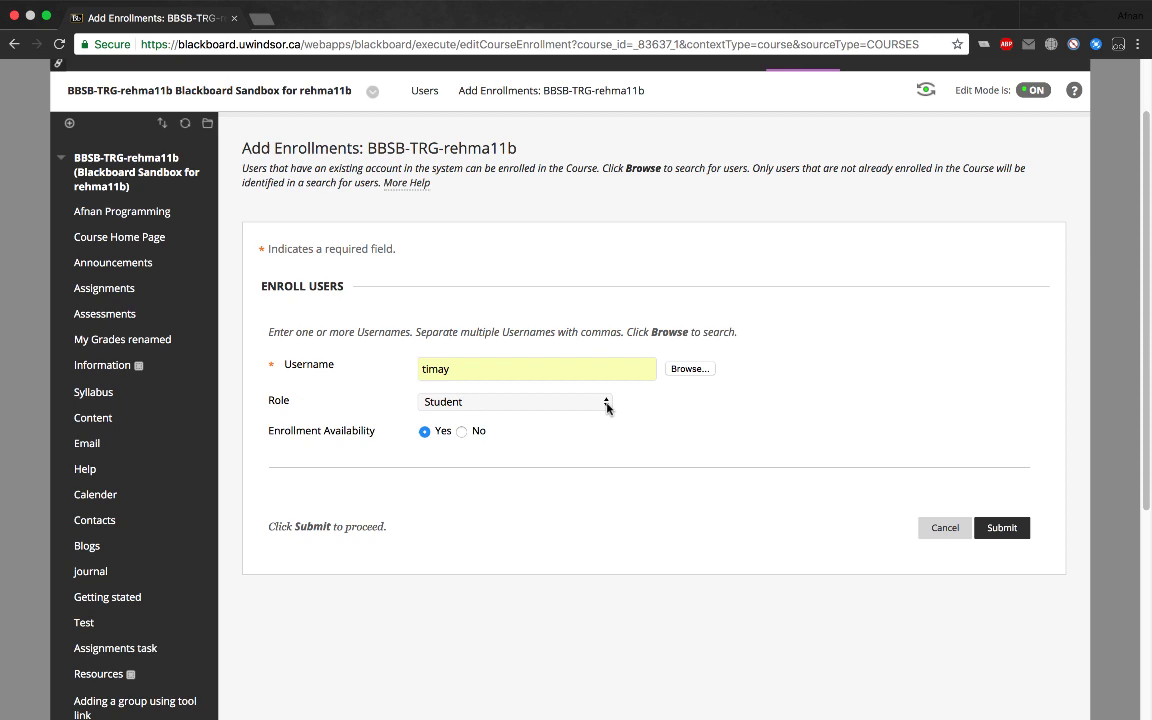
click(516, 400)
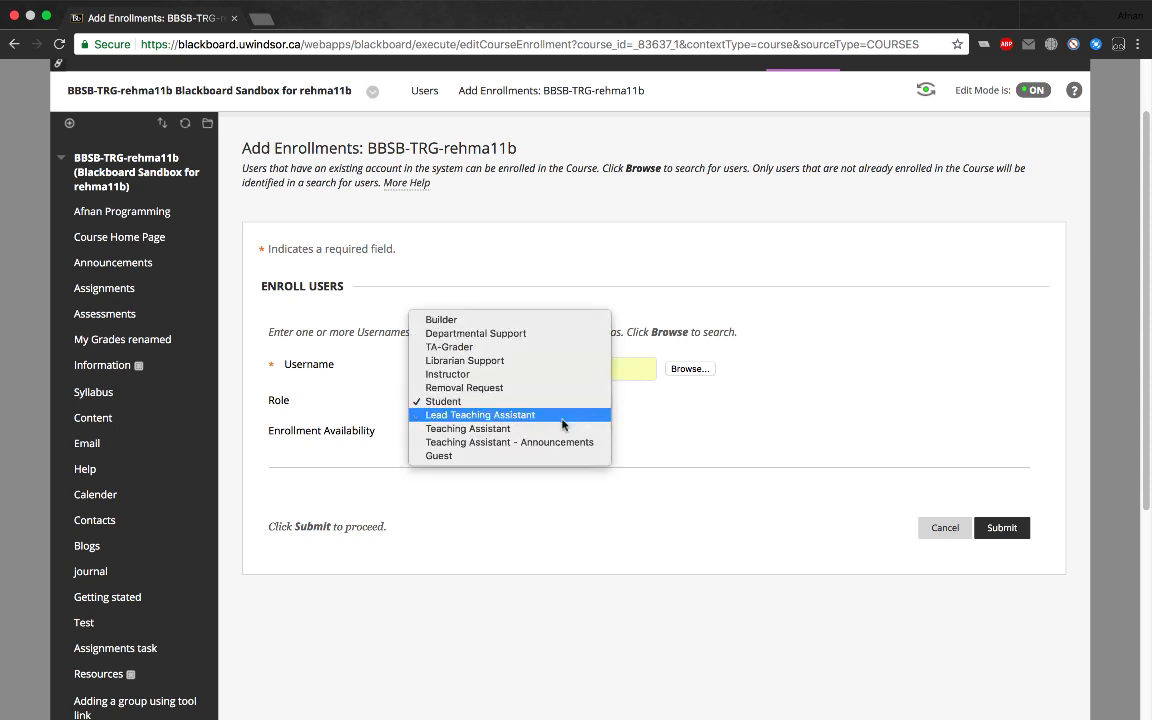
mouse_move(544, 368)
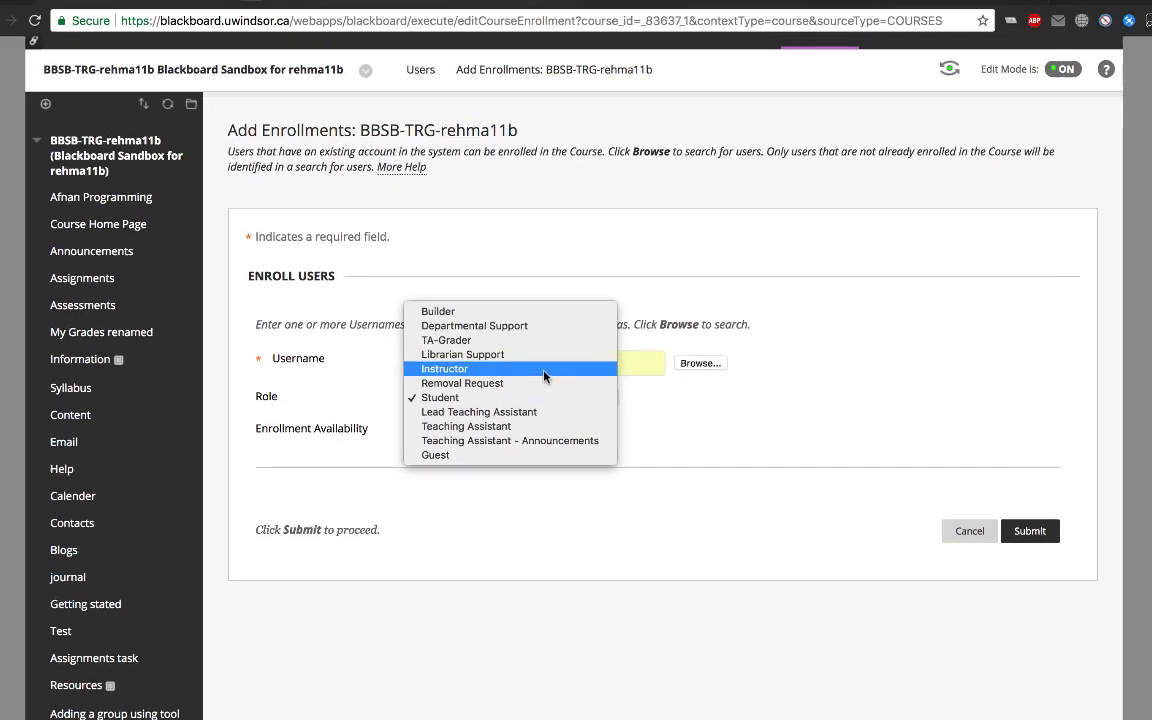
click(444, 368)
text(timay,)
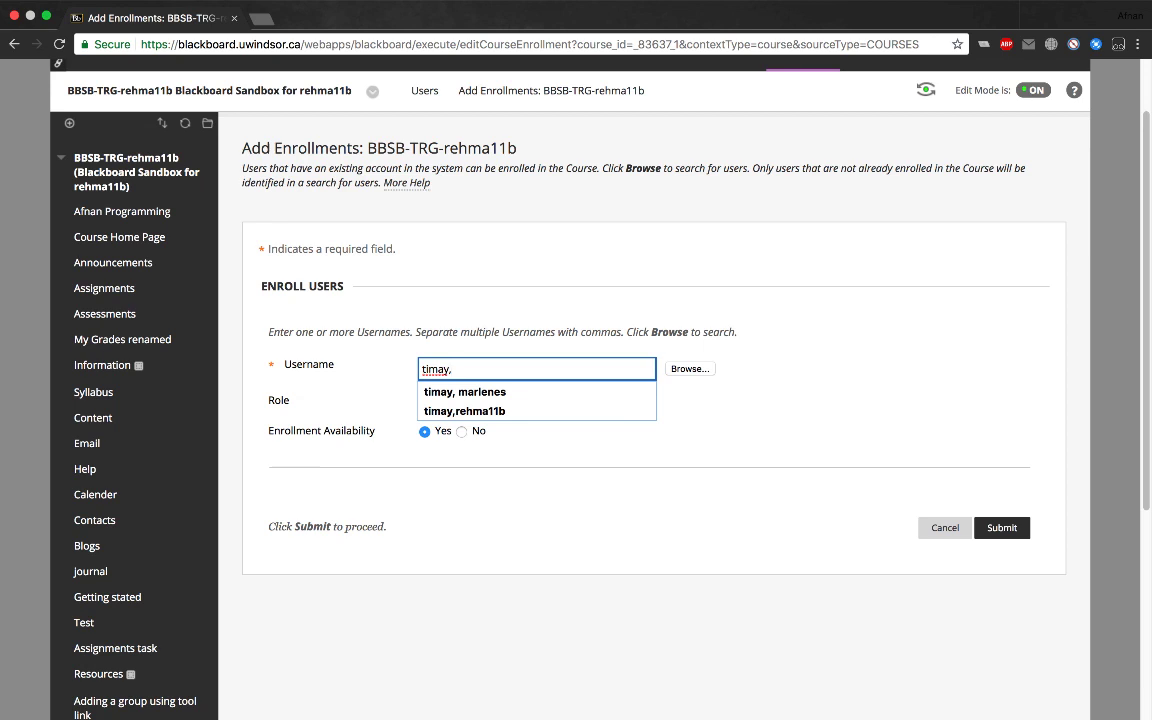
click(464, 390)
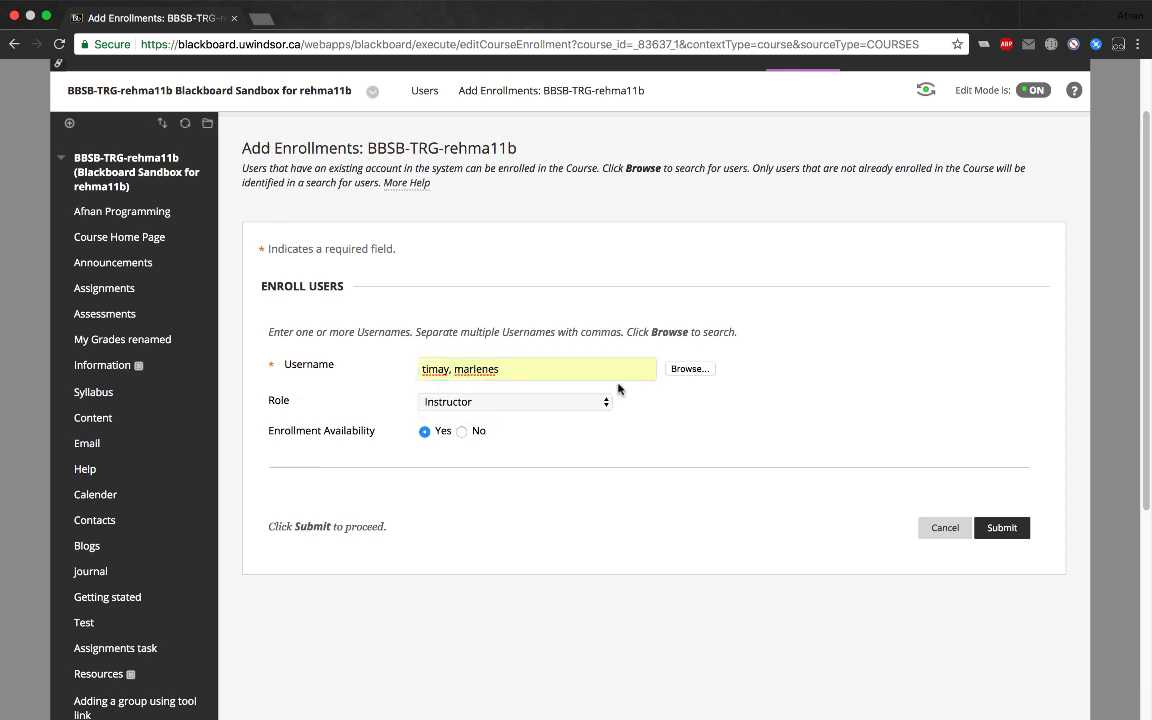
mouse_move(730, 528)
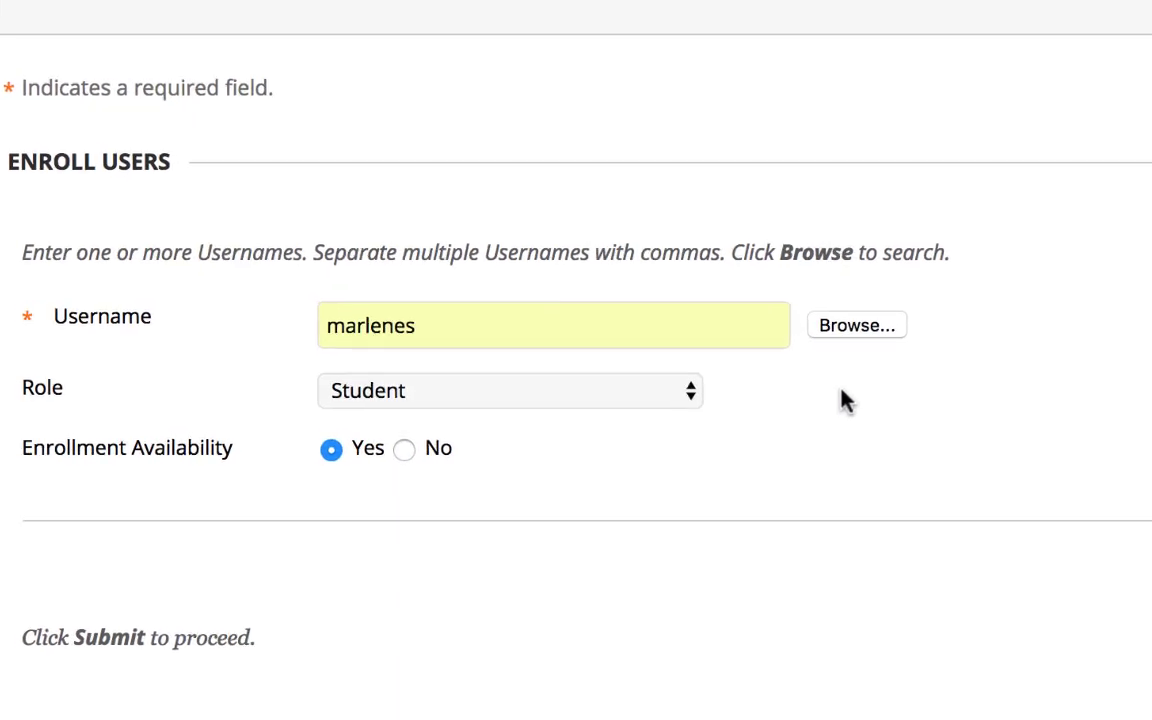
click(856, 324)
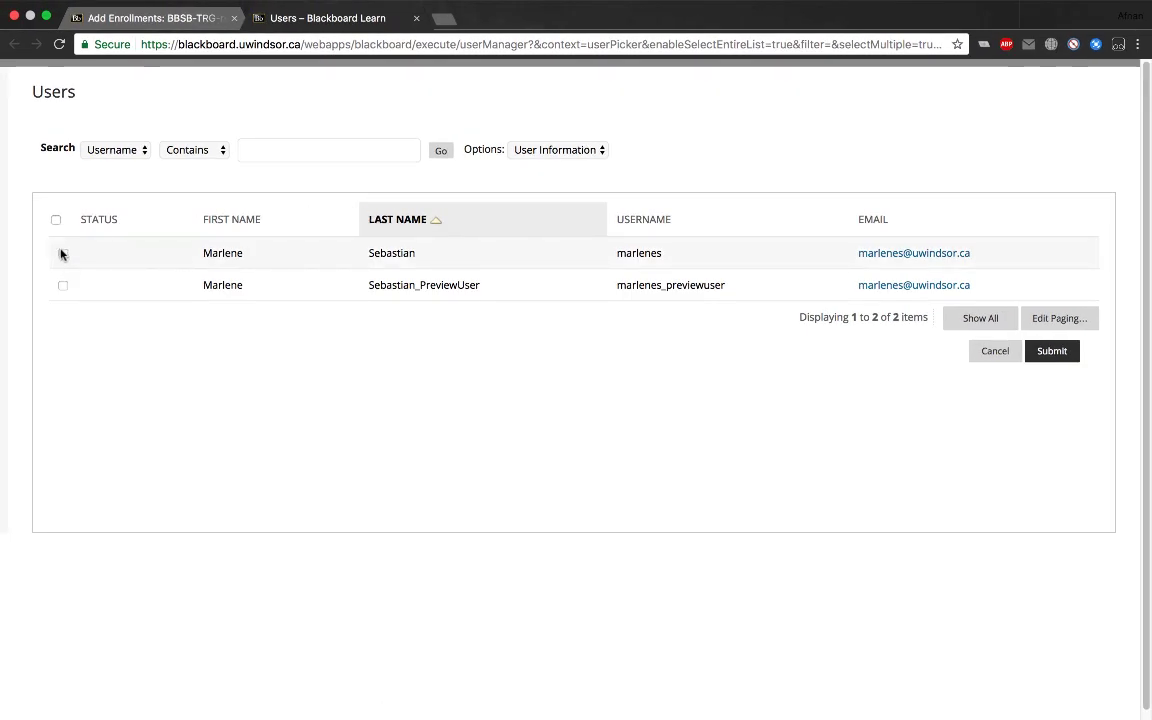
click(1052, 350)
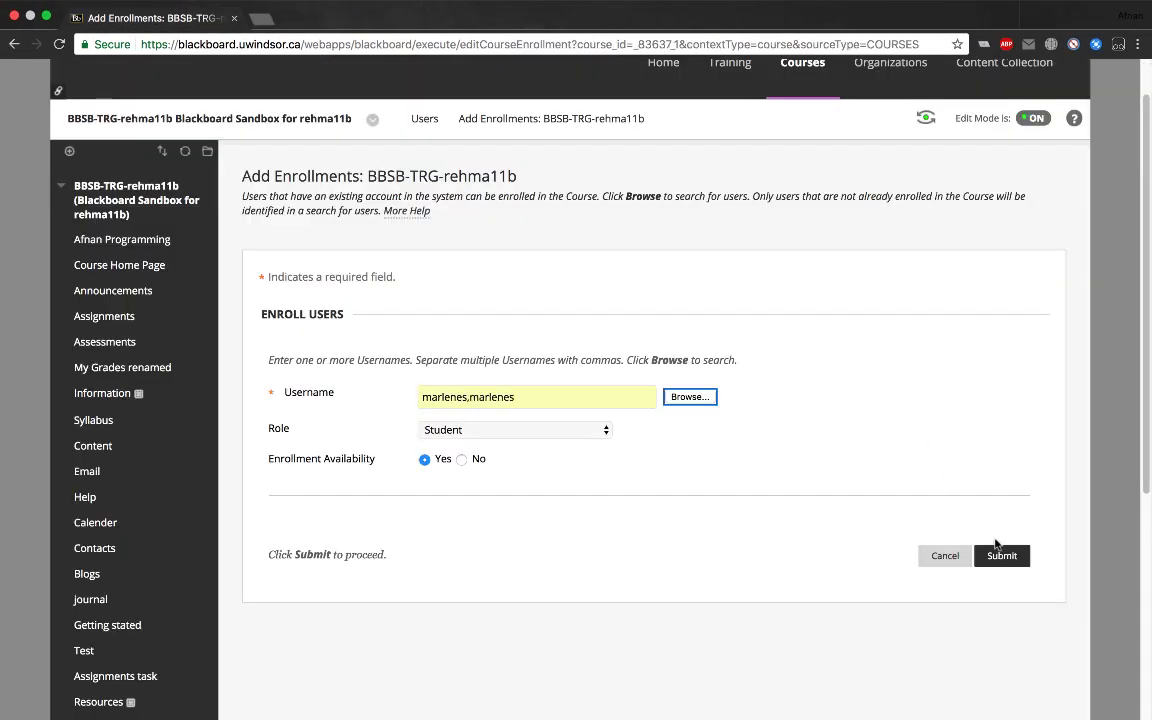
click(1000, 556)
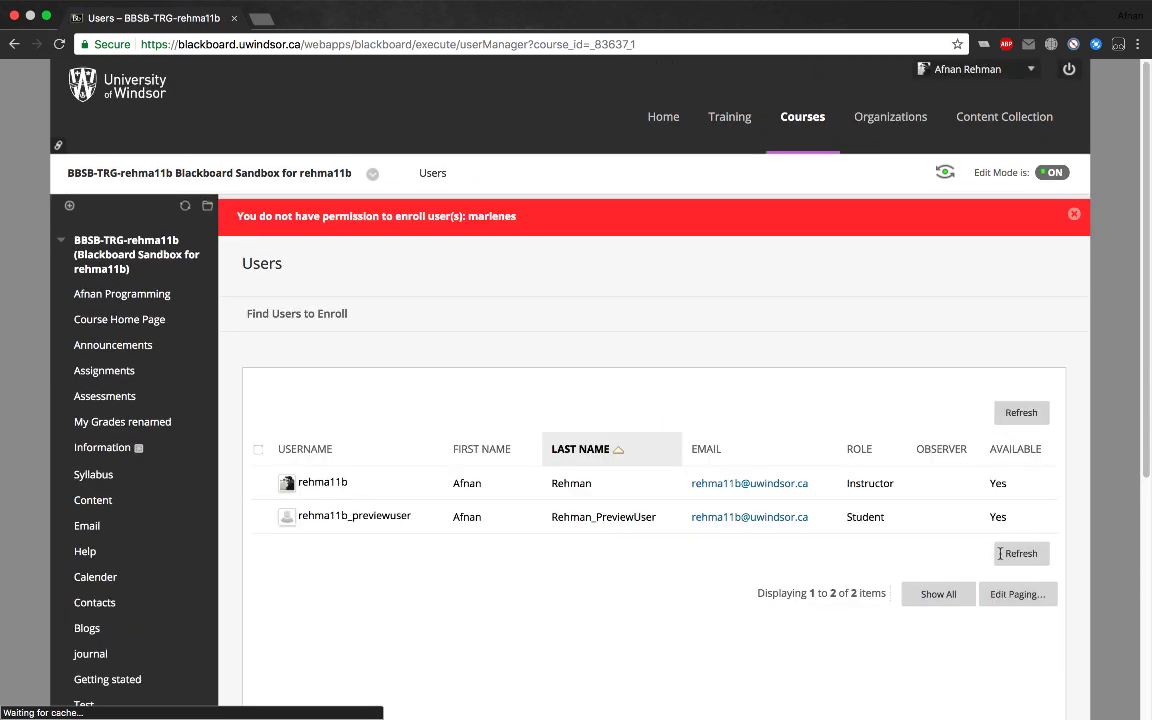
click(296, 312)
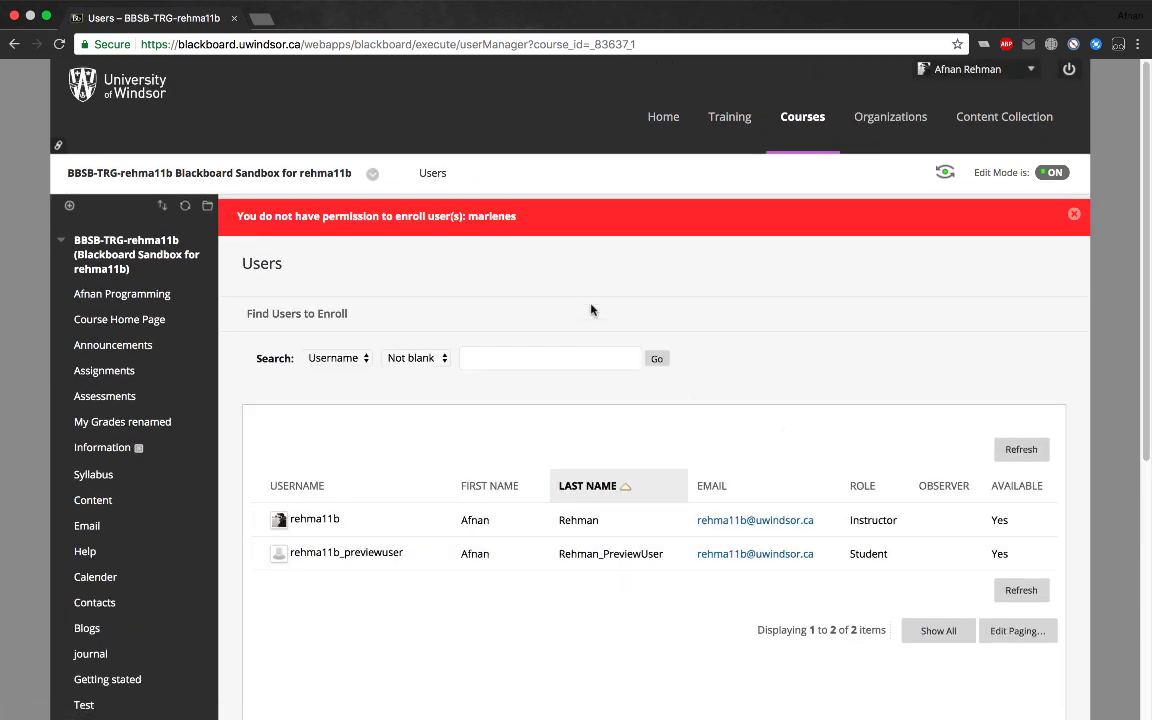
mouse_move(376, 222)
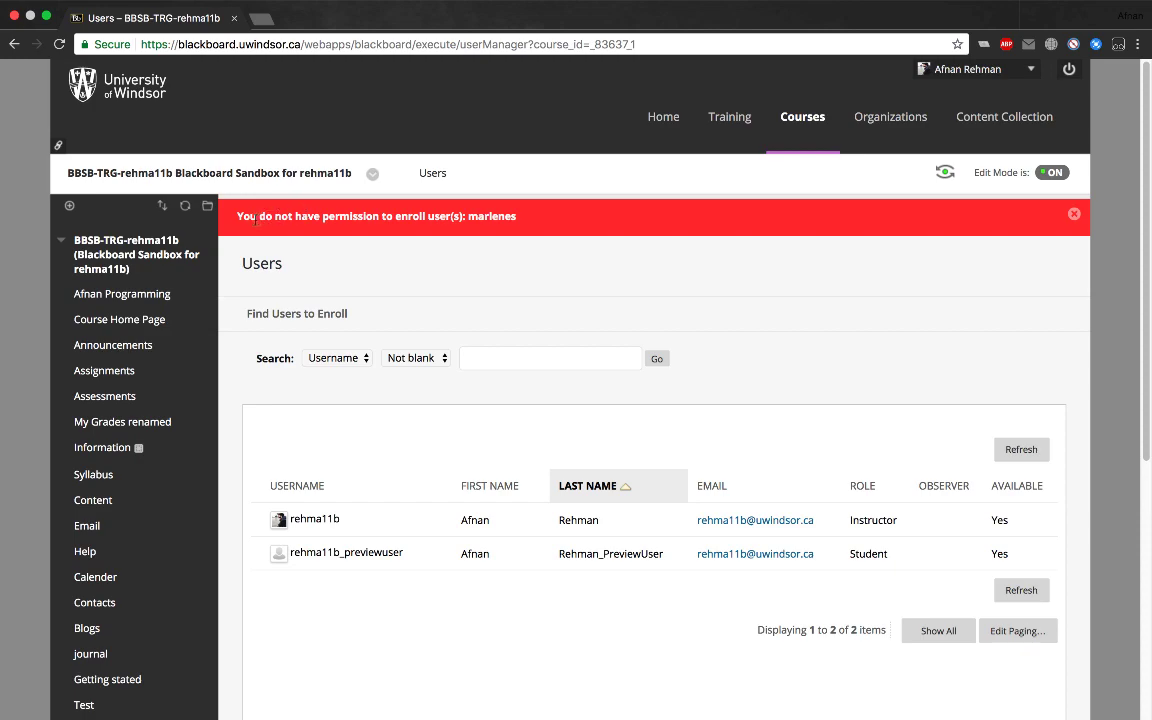
mouse_move(360, 232)
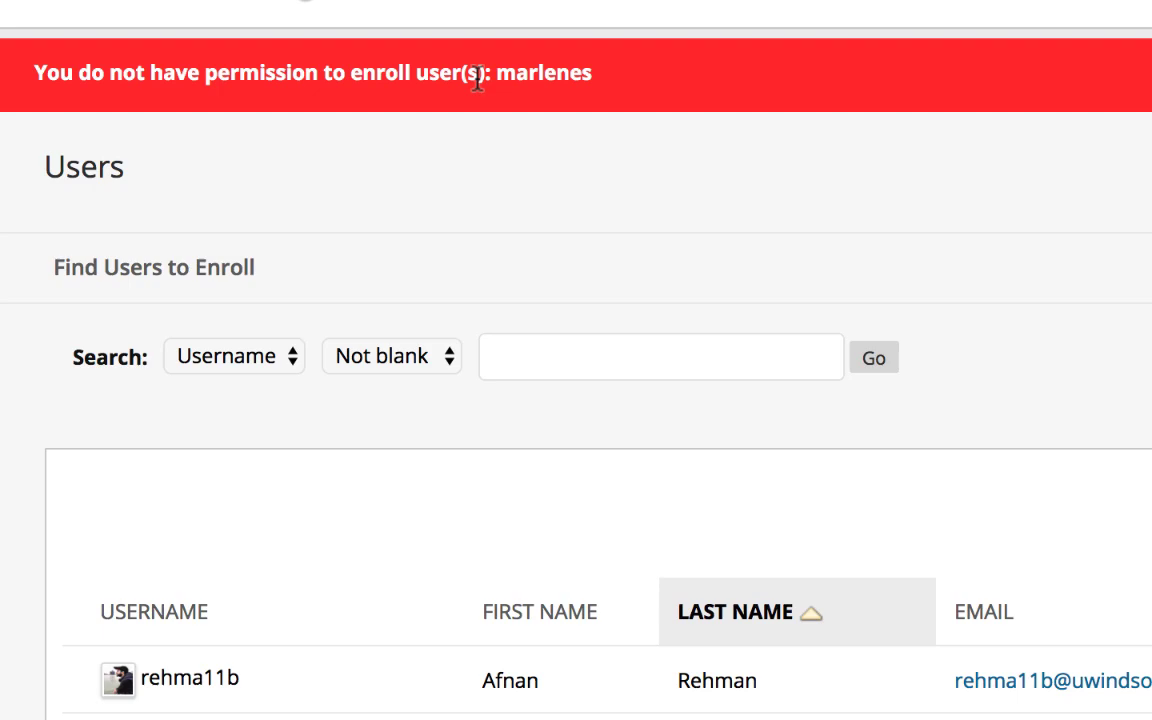
mouse_move(568, 82)
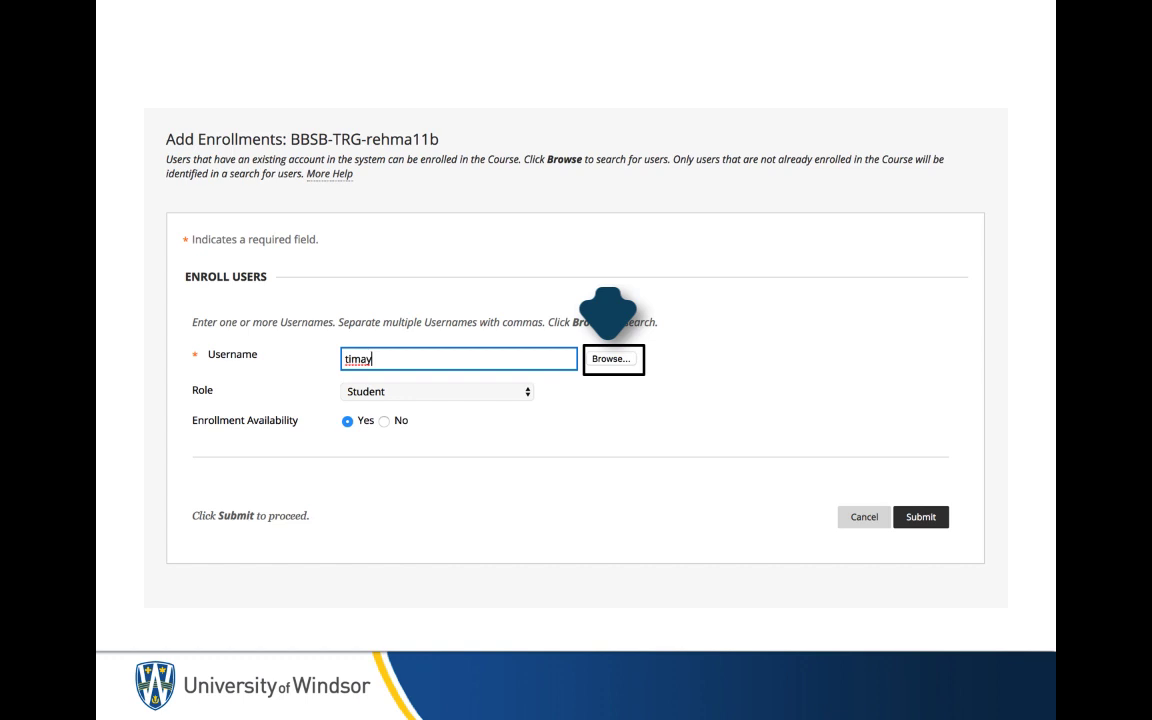
click(612, 358)
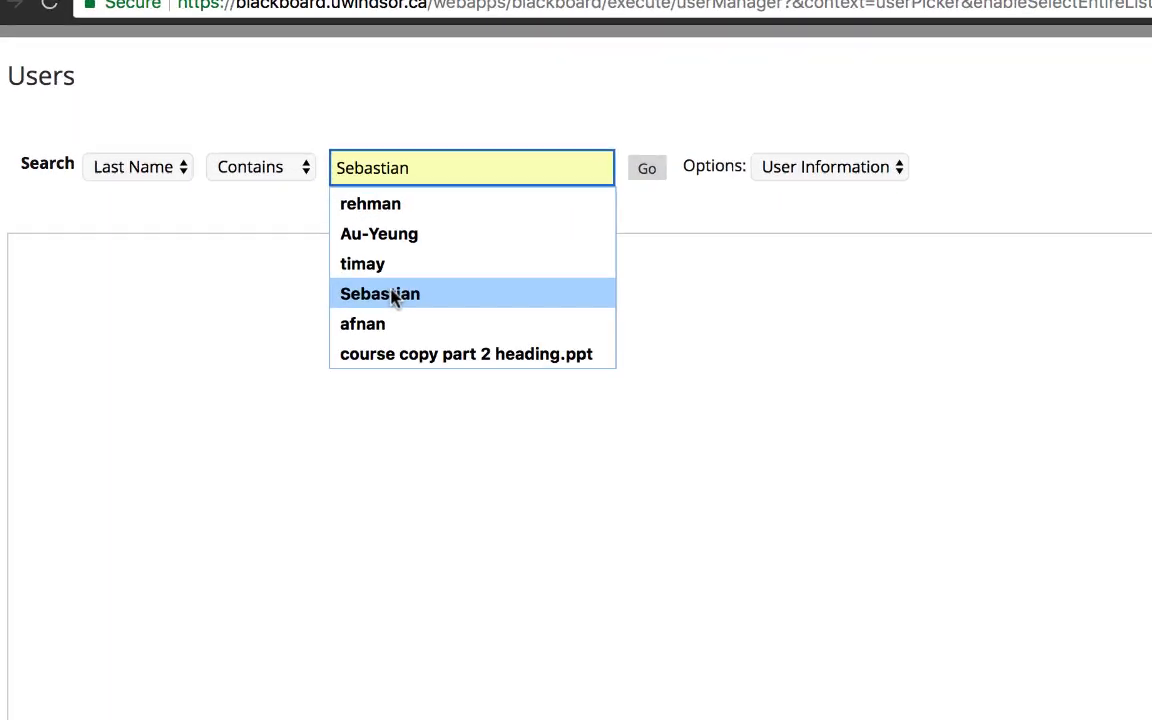
click(646, 168)
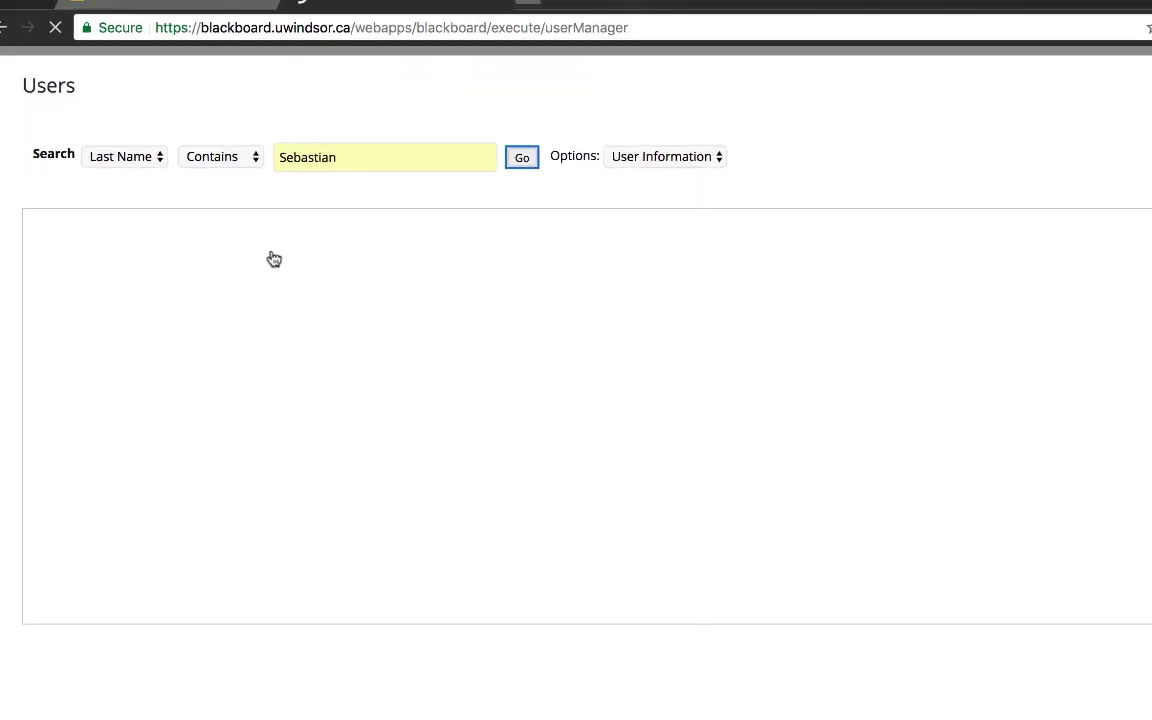
click(520, 156)
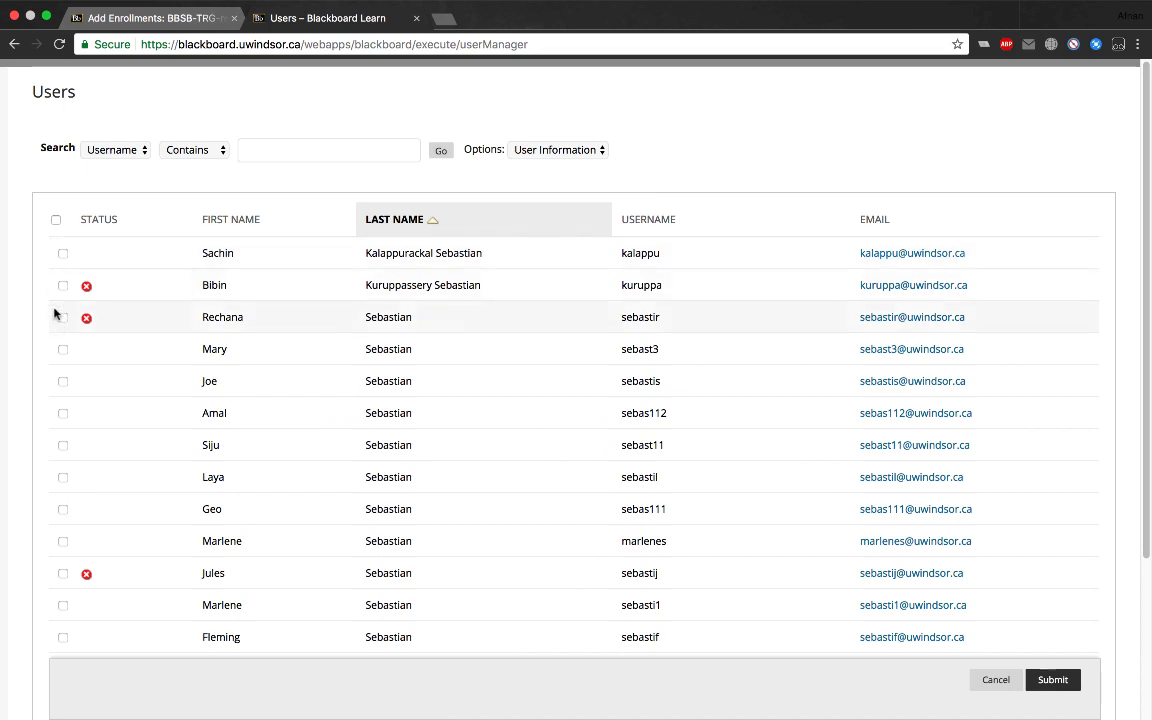
scroll(down, 3)
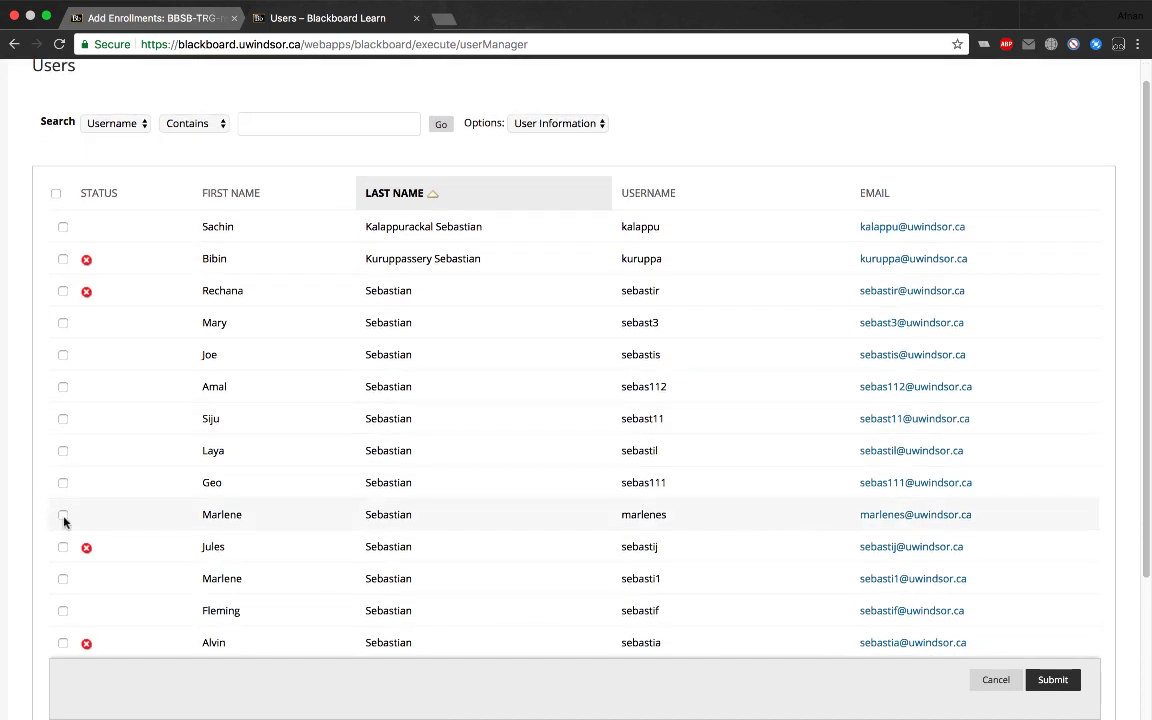
click(1052, 680)
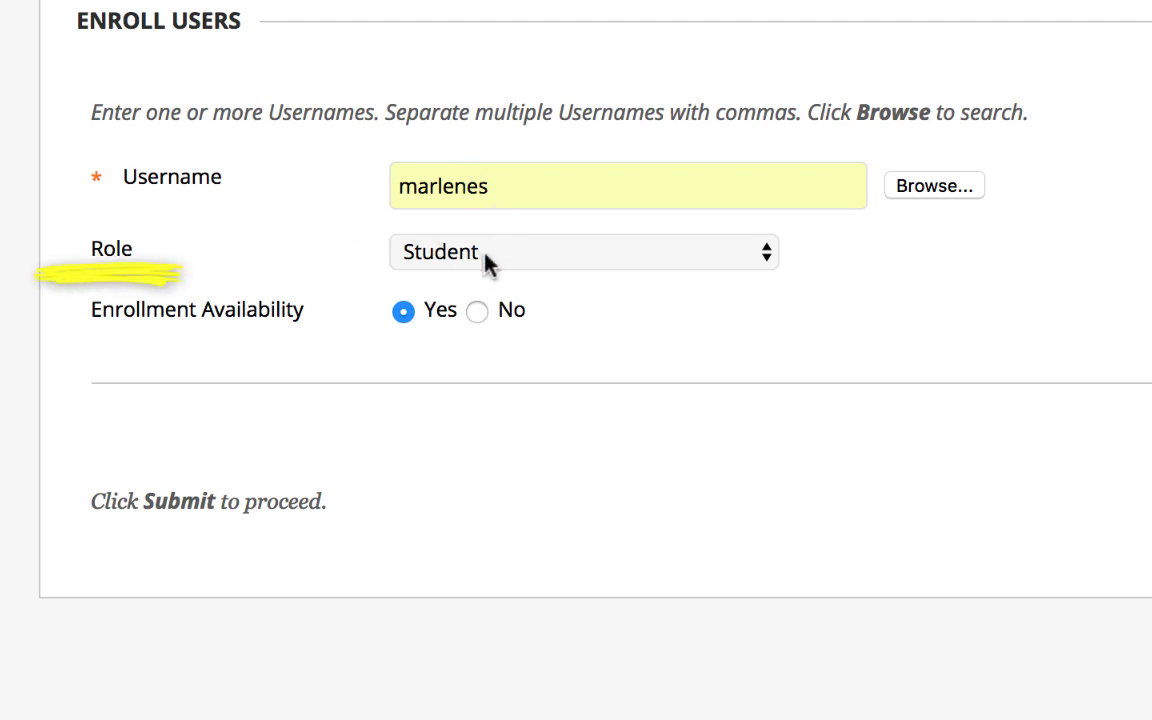
click(584, 252)
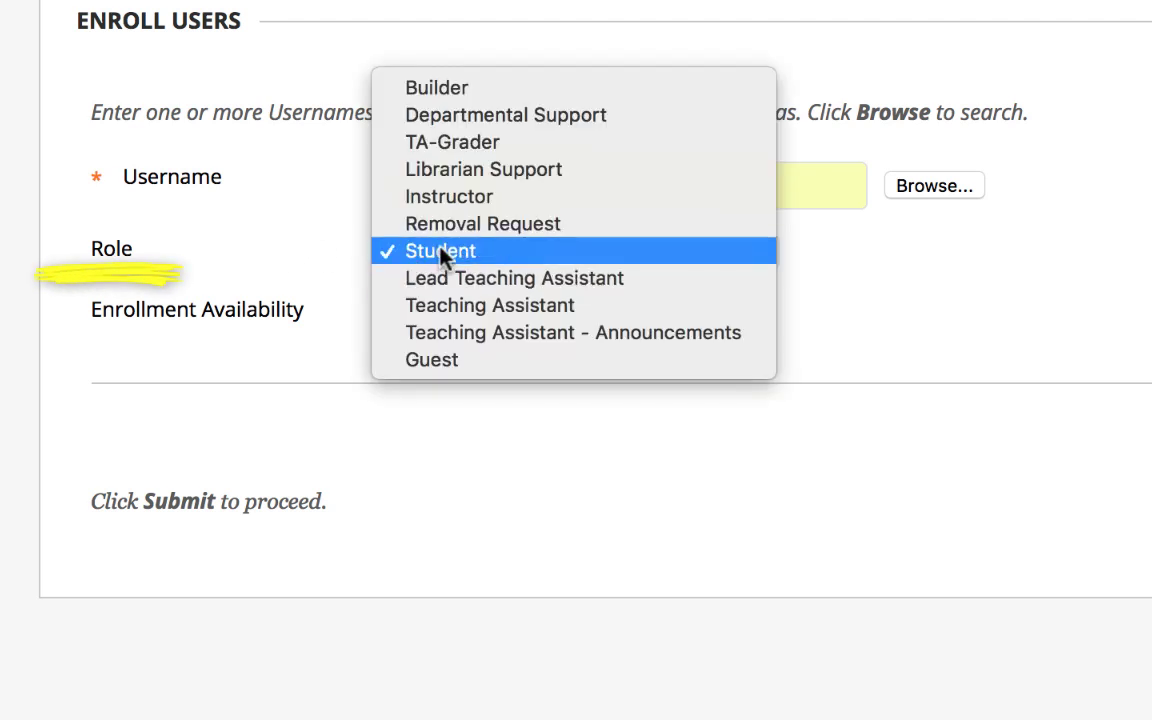
click(440, 252)
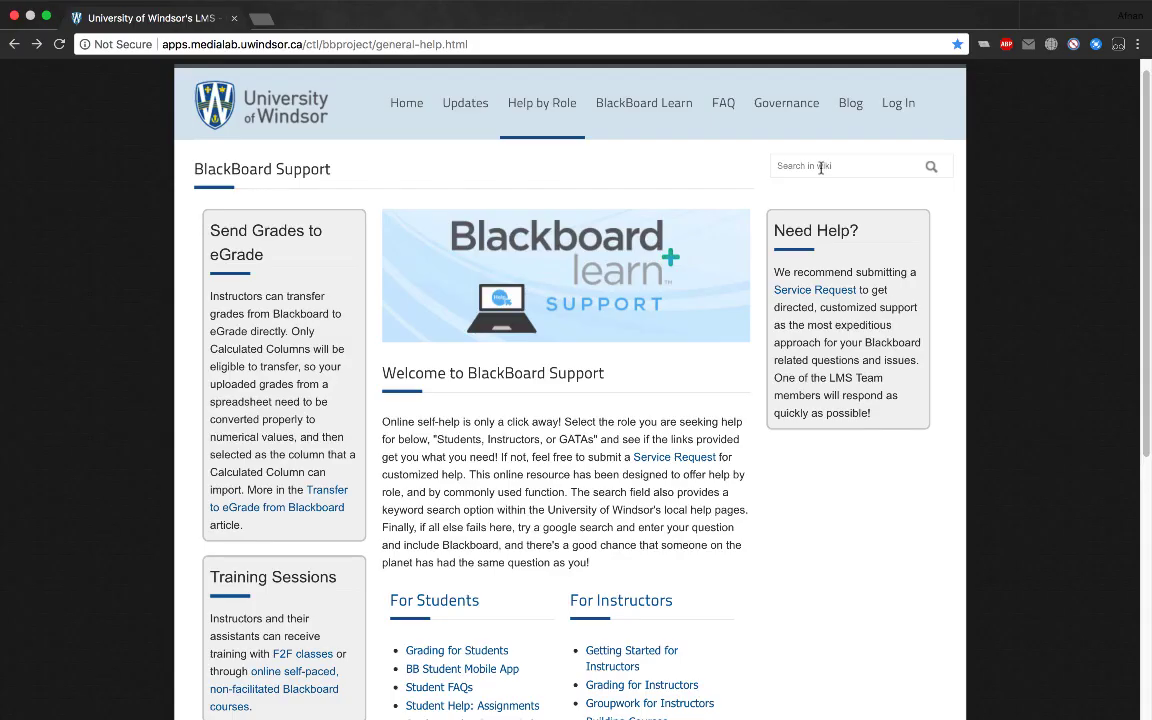
Search the support site for 'roles' and view the Blackboard User Roles table
text(roles)
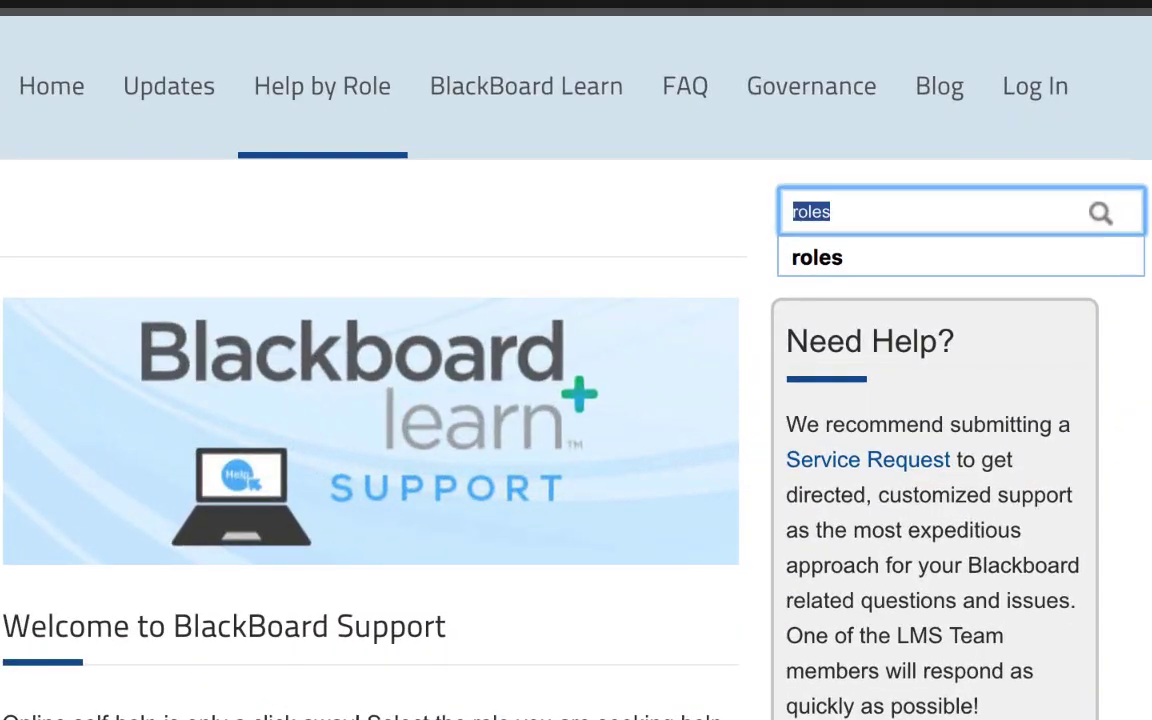
key(Return)
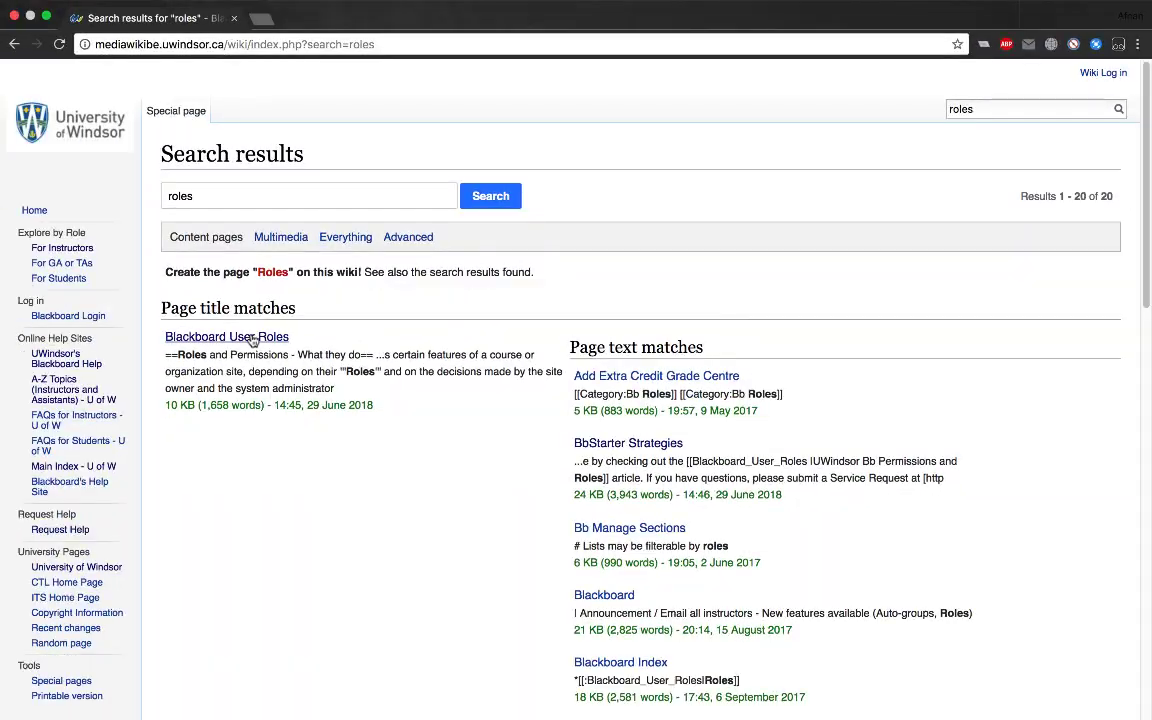
click(226, 336)
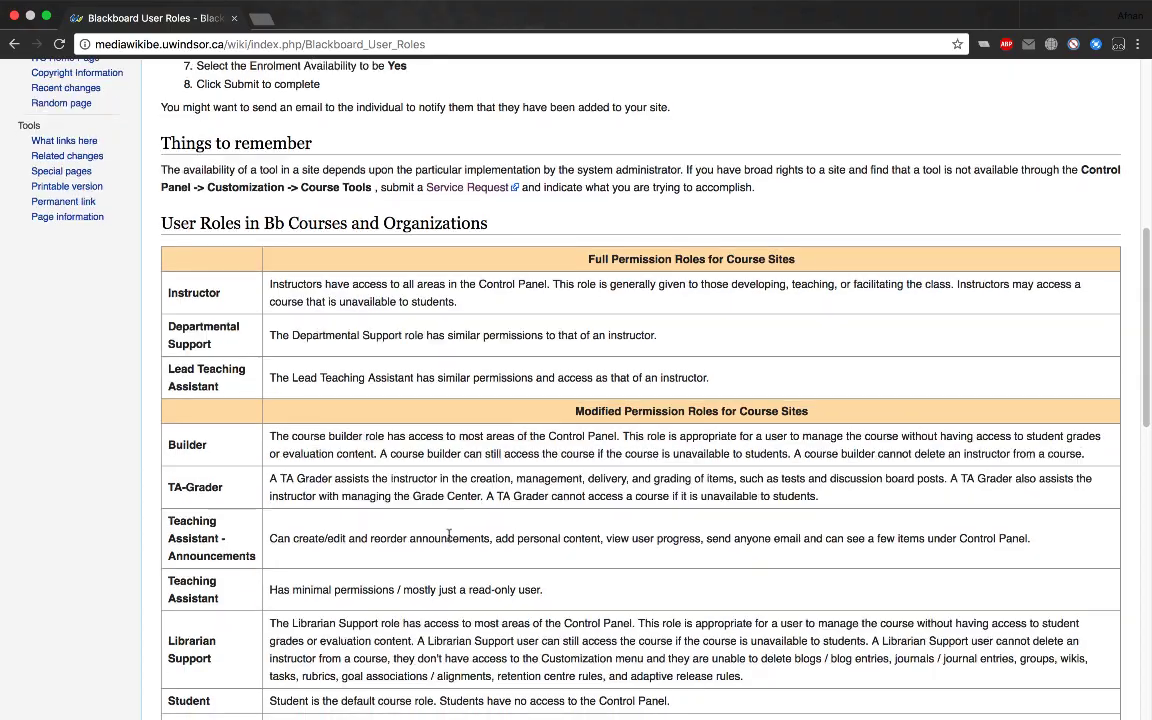
scroll(down, 3)
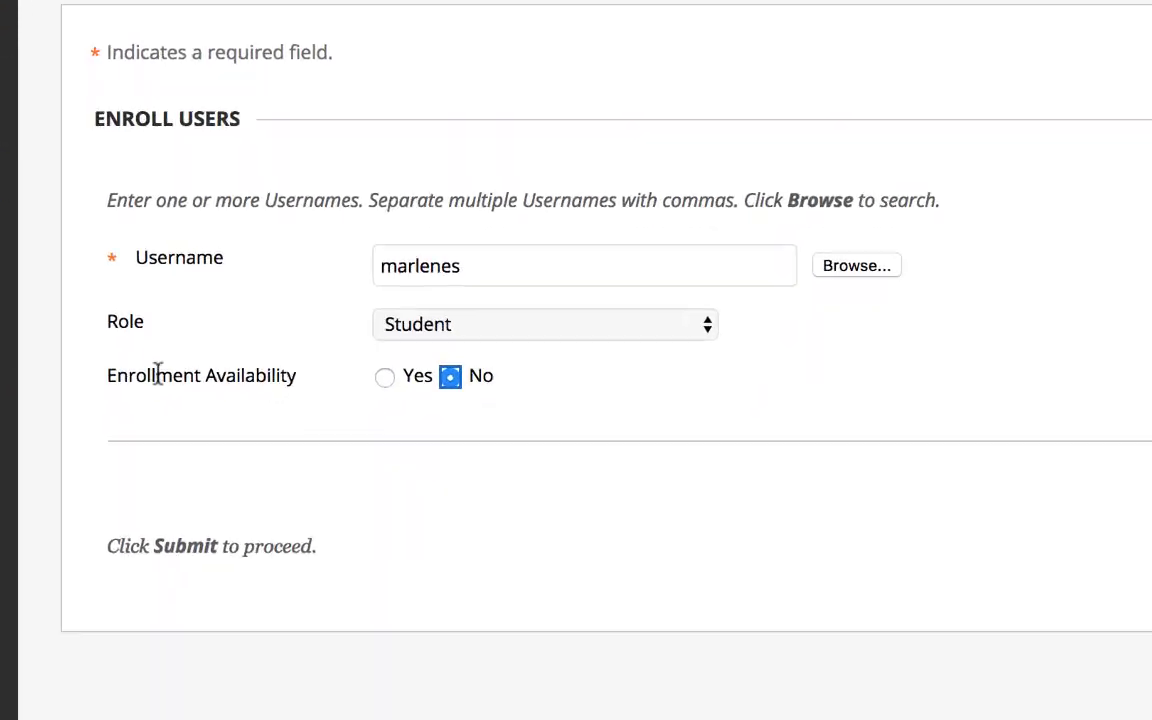
Set Enrollment Availability to Yes and submit marlenes's Student enrollment
click(384, 376)
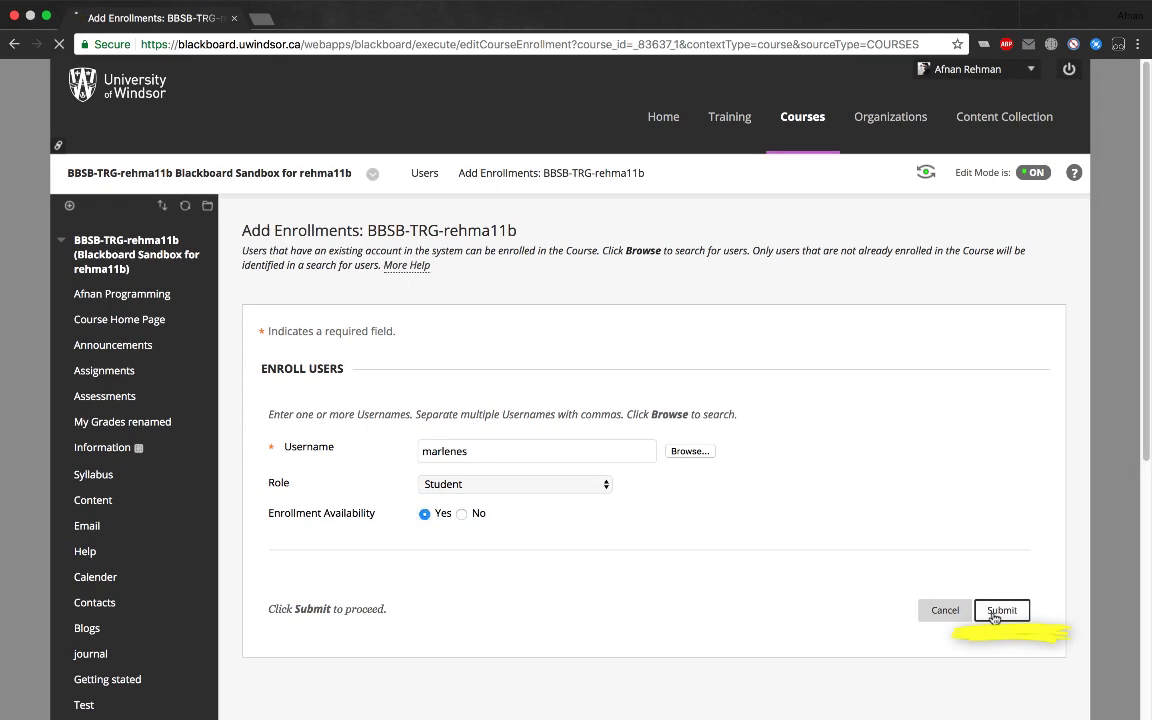
click(1000, 610)
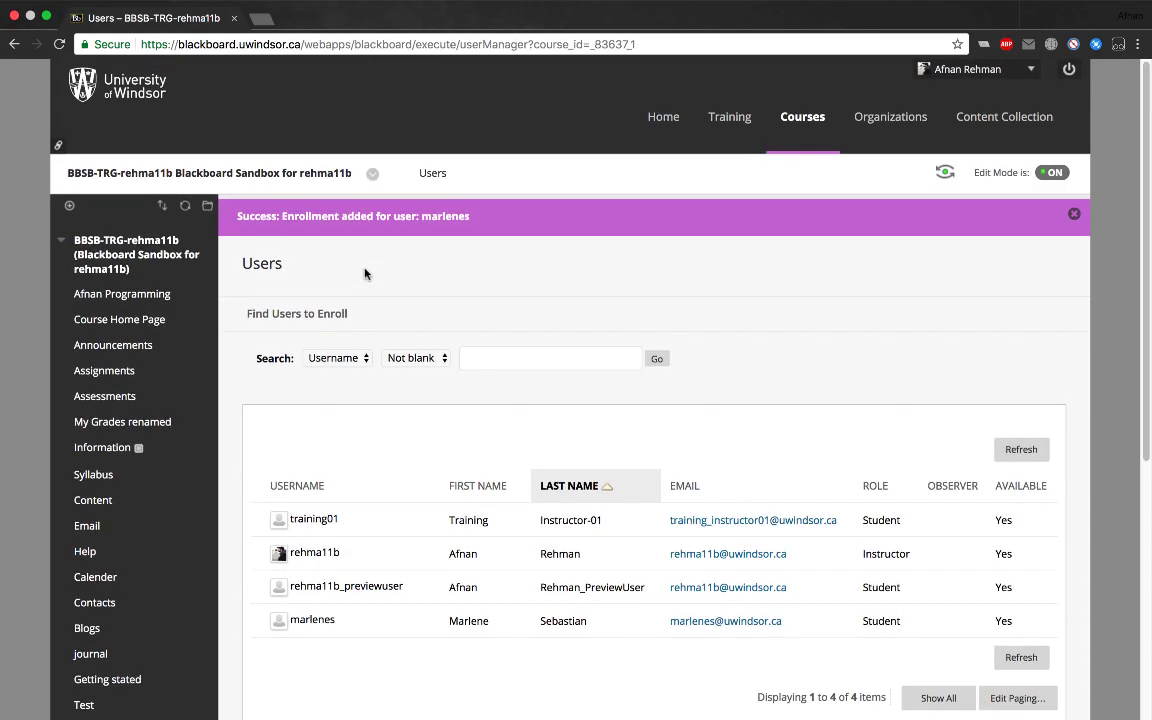
scroll(up, 3)
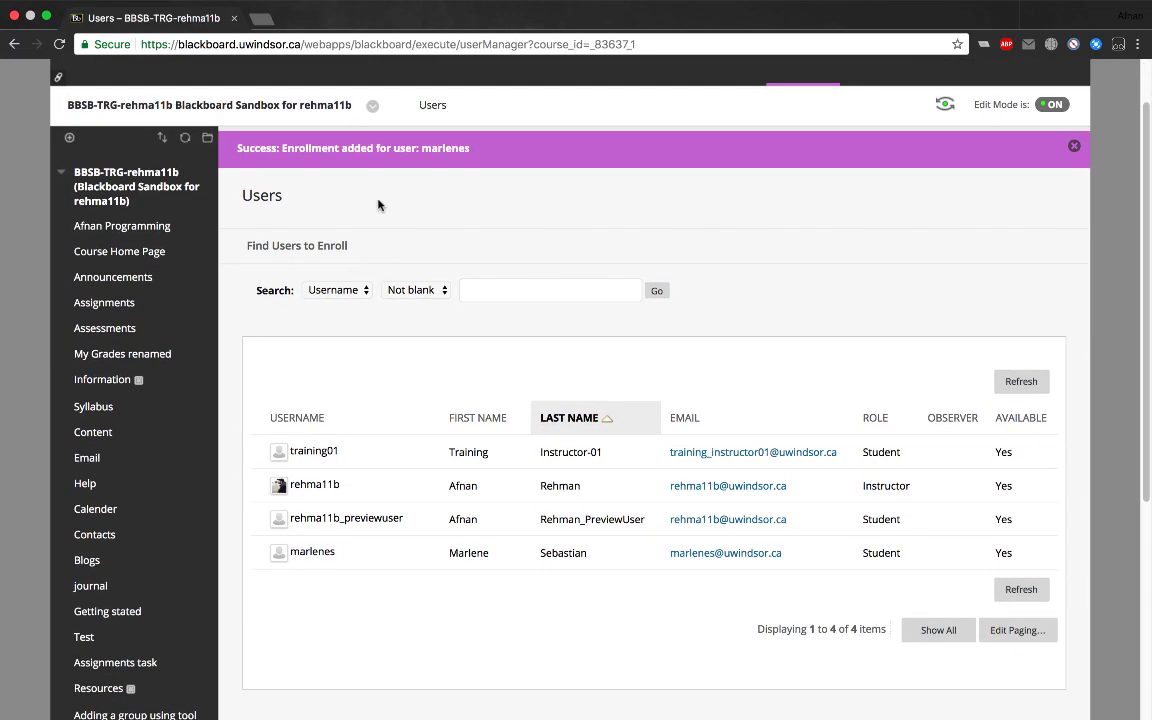
mouse_move(350, 348)
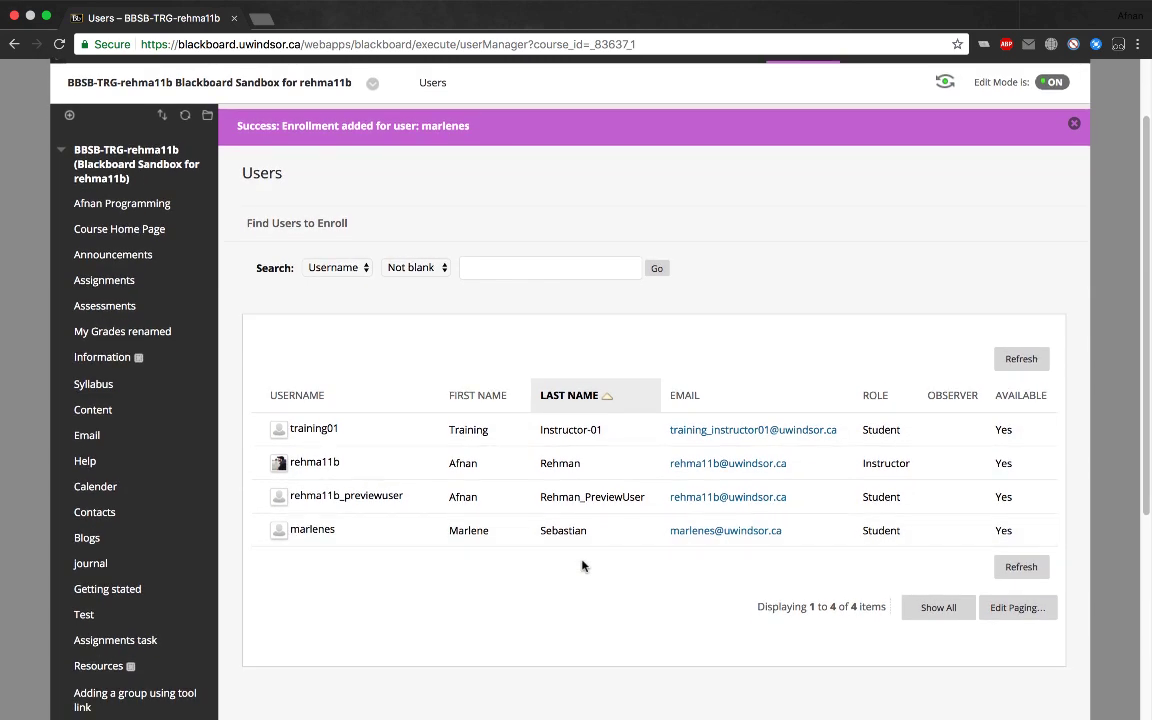
mouse_move(560, 584)
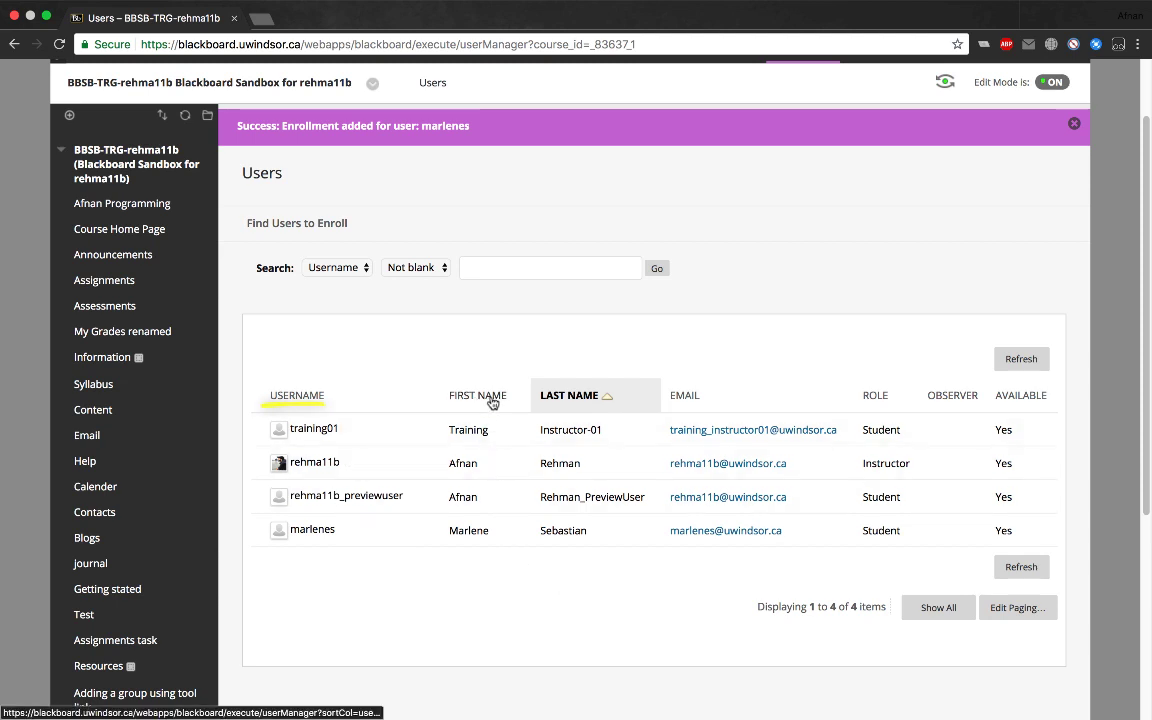
mouse_move(656, 400)
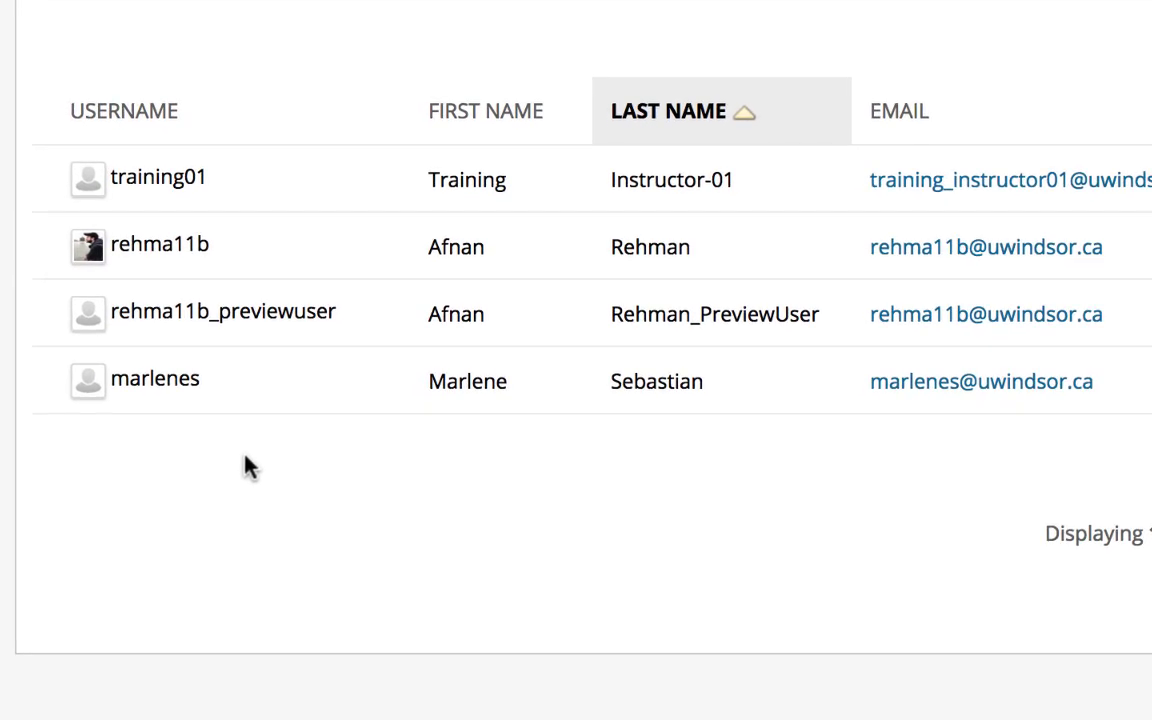
mouse_move(218, 380)
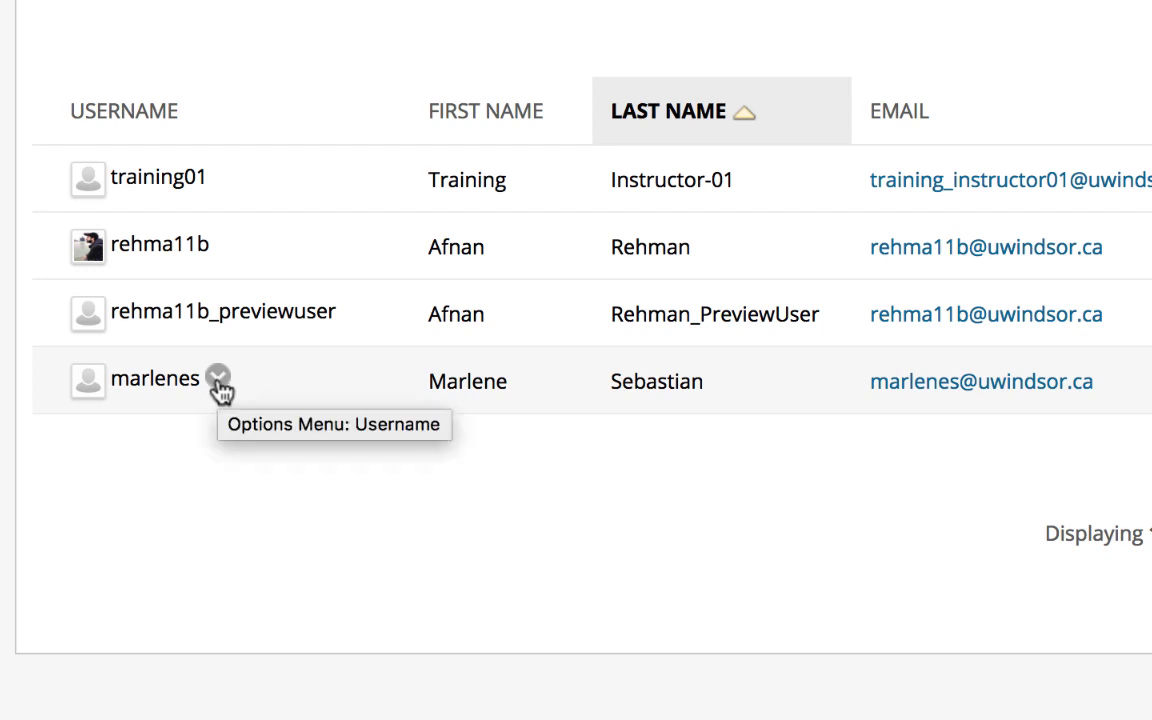
Use Change User's Role in Course to make marlenes an Instructor and save it
click(218, 378)
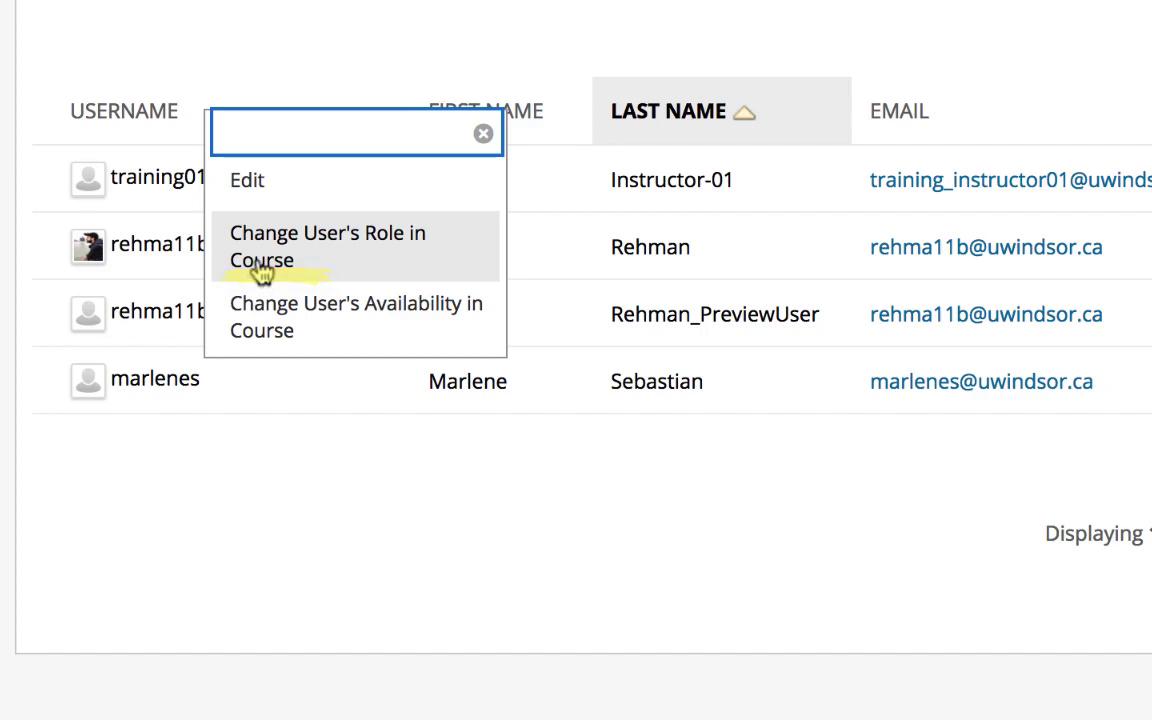
click(328, 246)
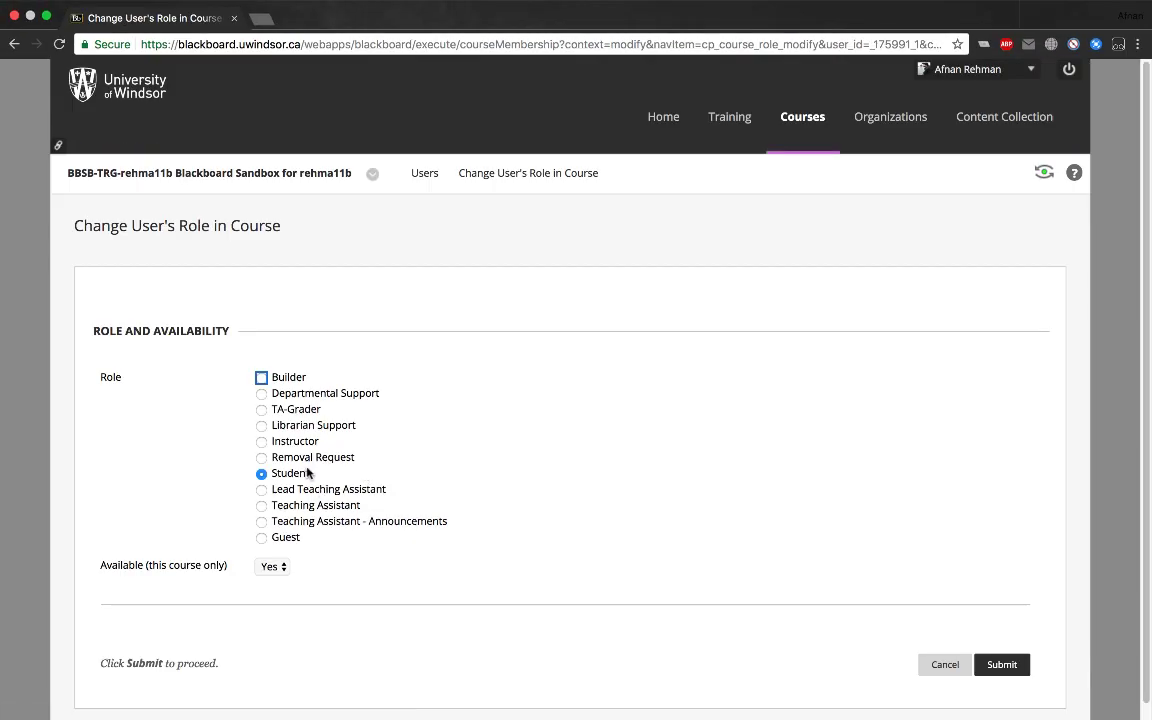
click(260, 442)
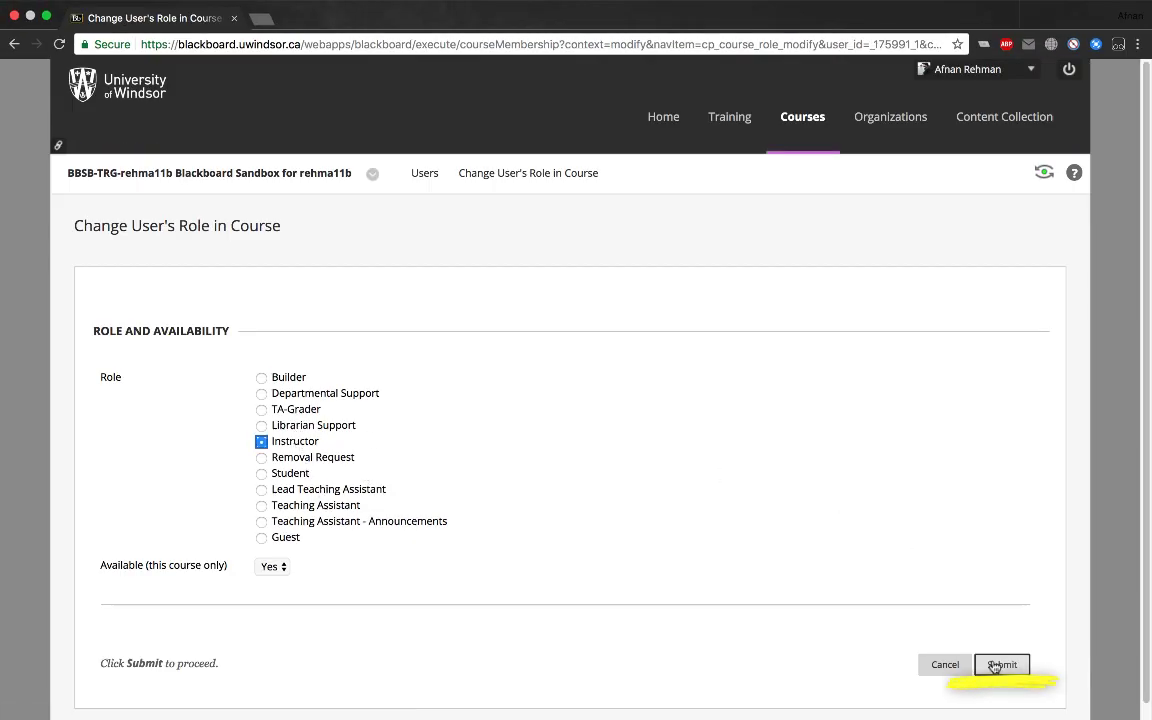
click(1000, 664)
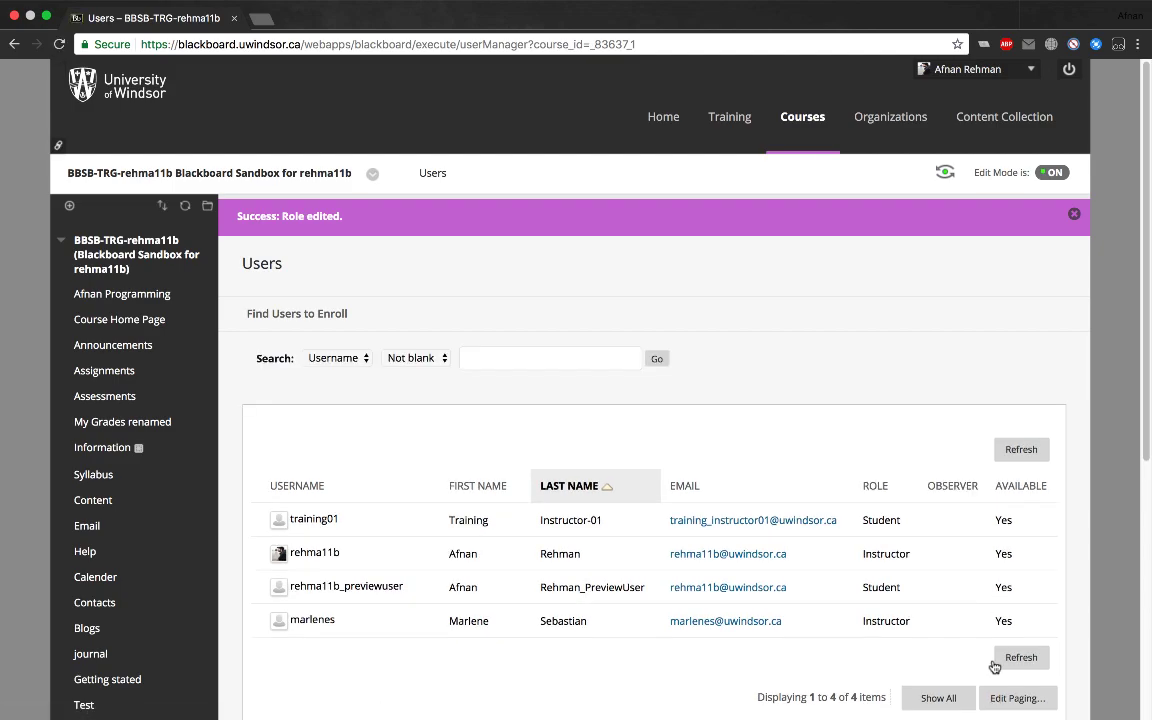